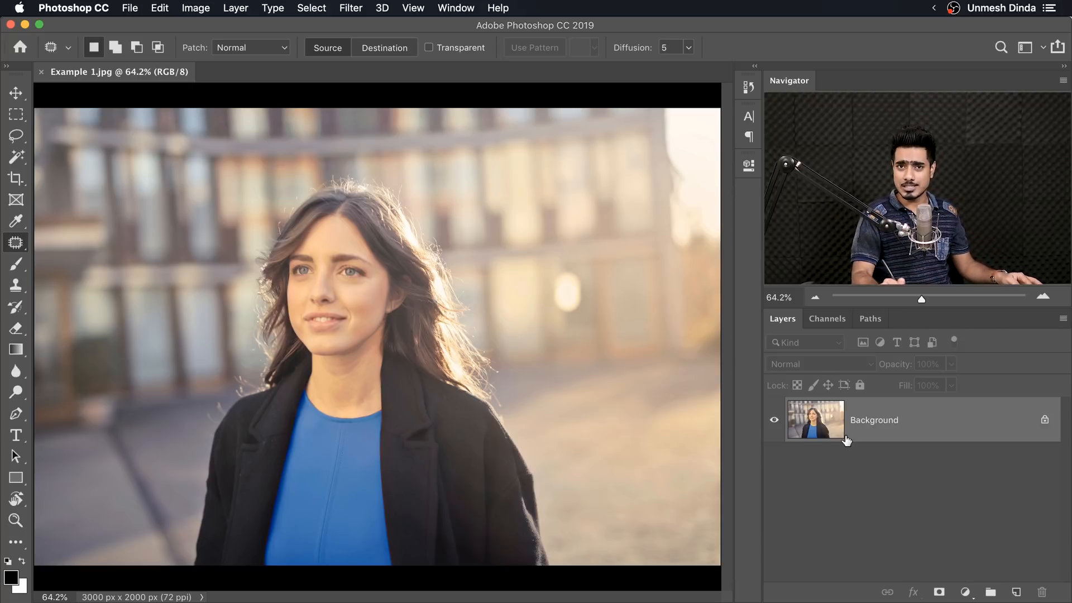
pyautogui.moveTo(938, 448)
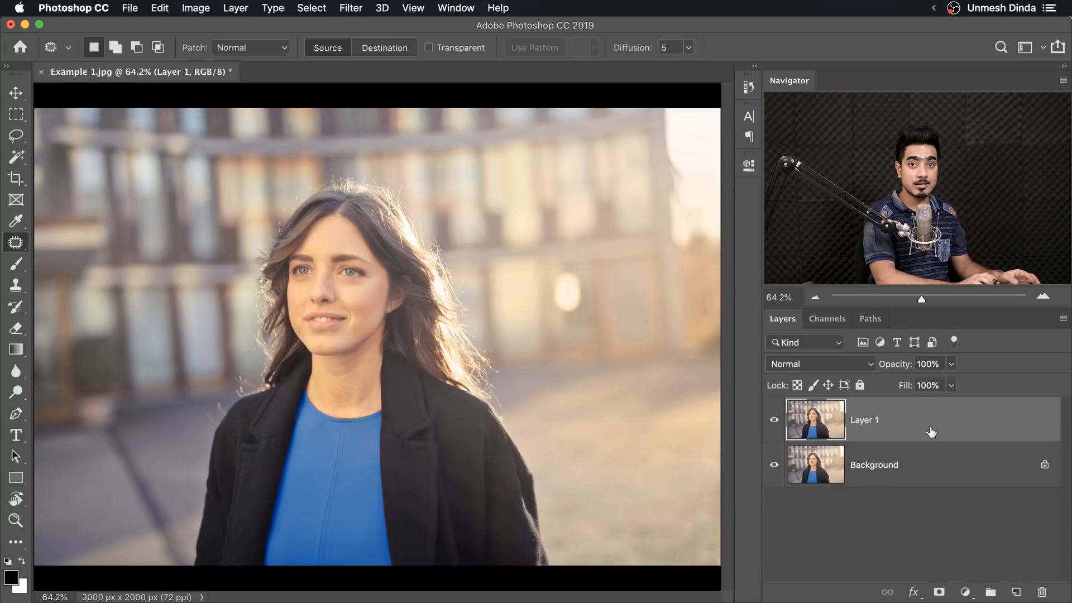
pyautogui.moveTo(329, 224)
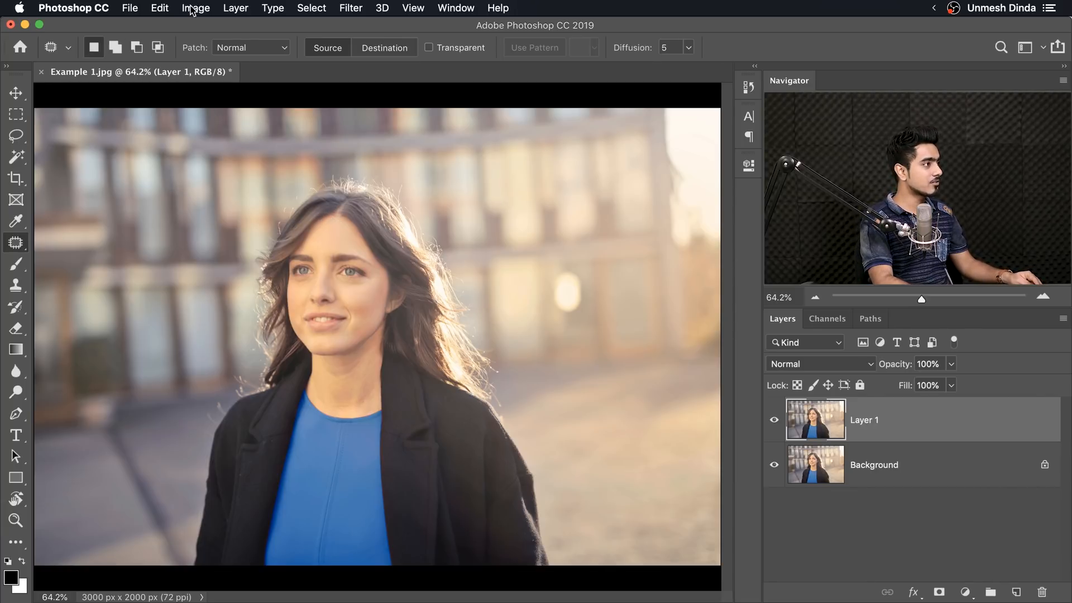
# - Apply Auto Color and Auto Tone to Layer 1, then hide it to compare with the original
pyautogui.click(196, 8)
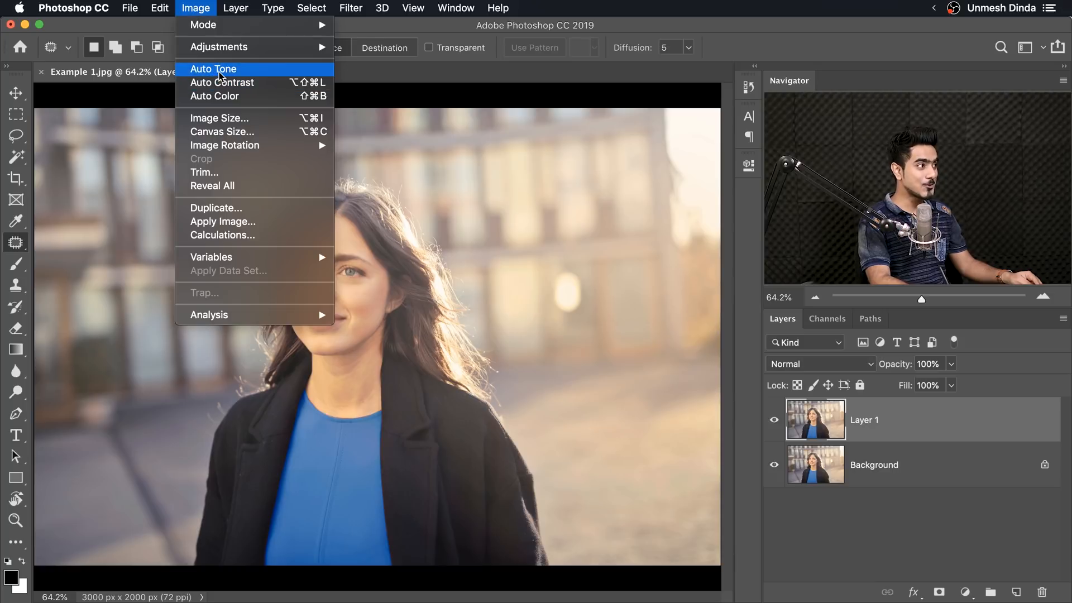
pyautogui.moveTo(217, 96)
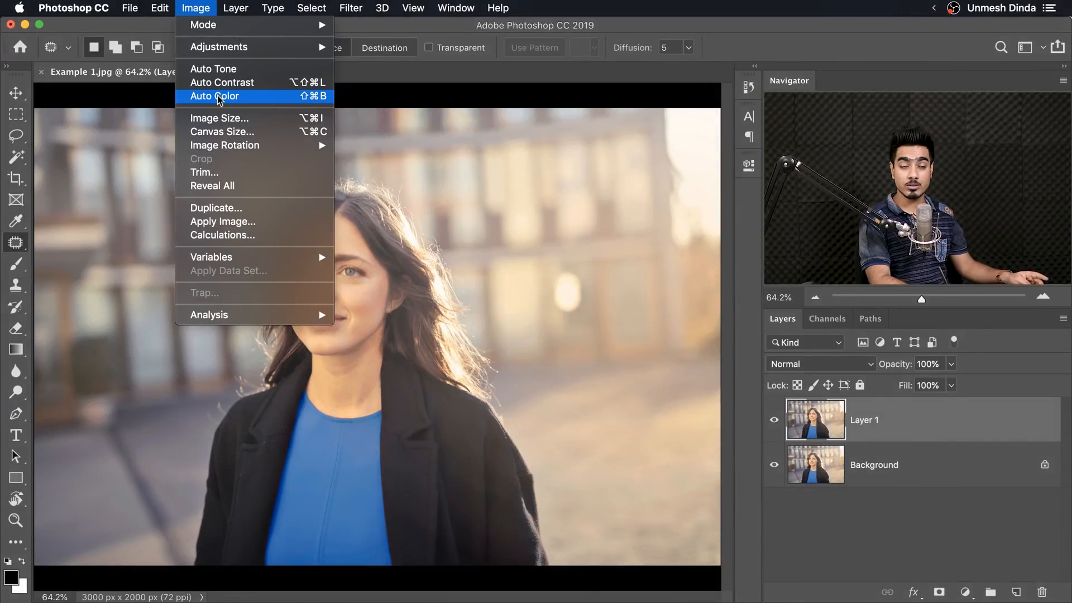
pyautogui.click(214, 96)
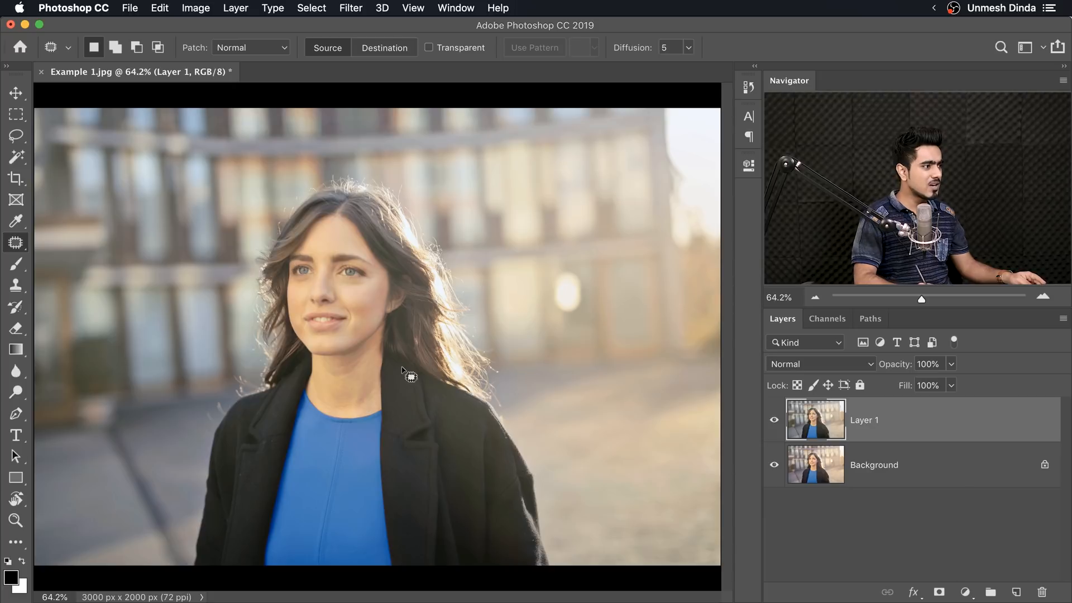
pyautogui.moveTo(800, 440)
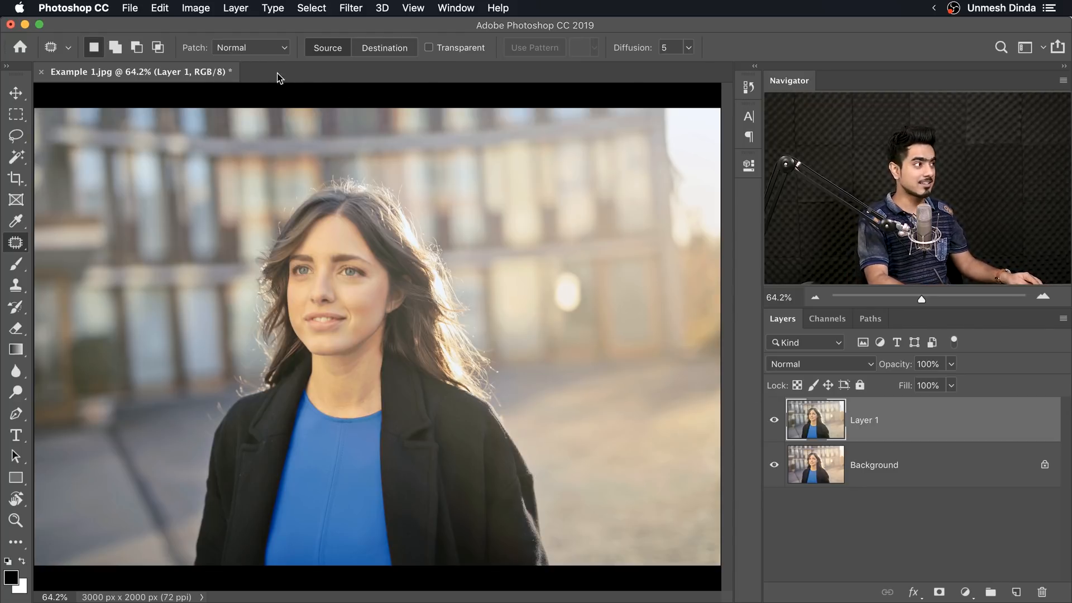
pyautogui.click(196, 7)
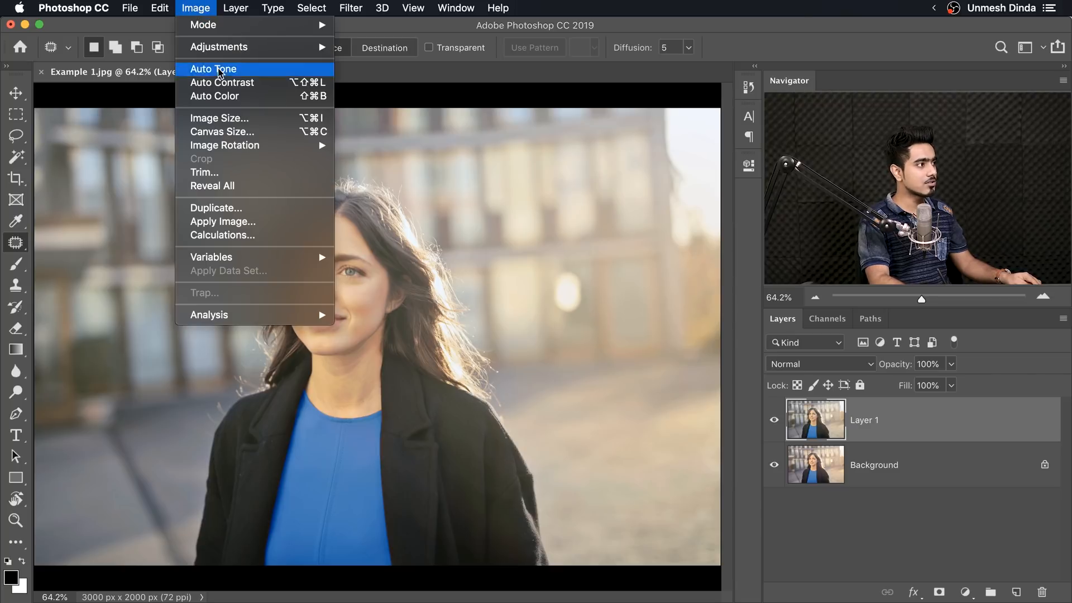
pyautogui.click(213, 68)
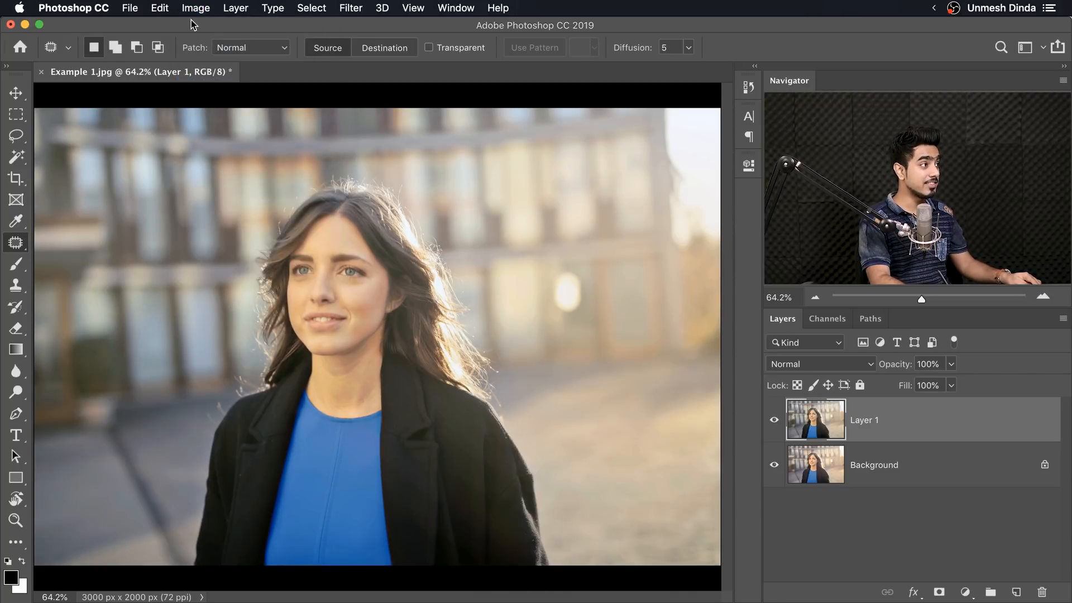
pyautogui.click(195, 7)
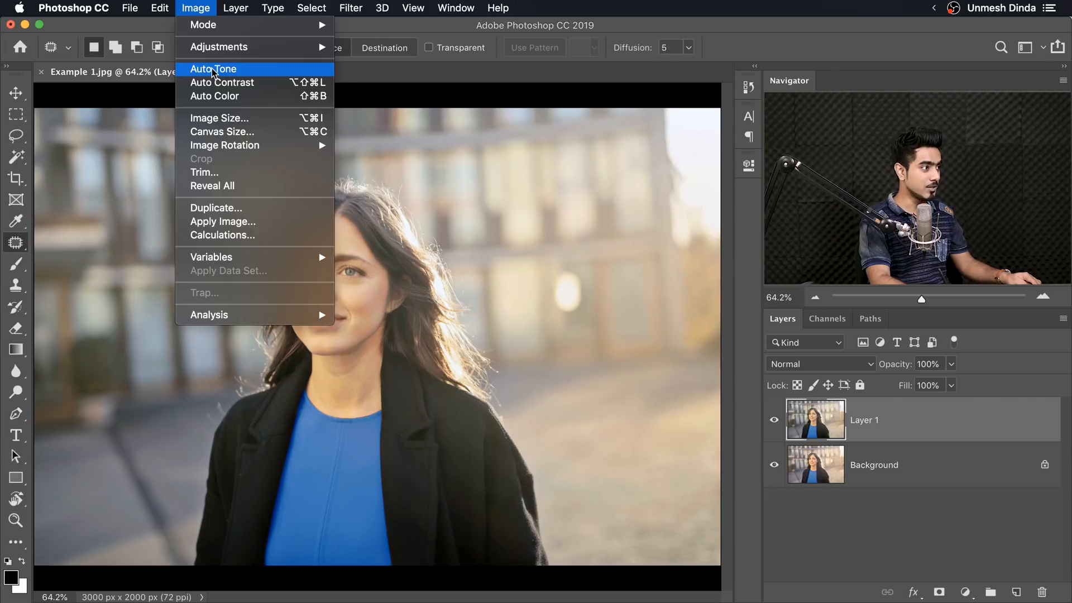
pyautogui.click(213, 69)
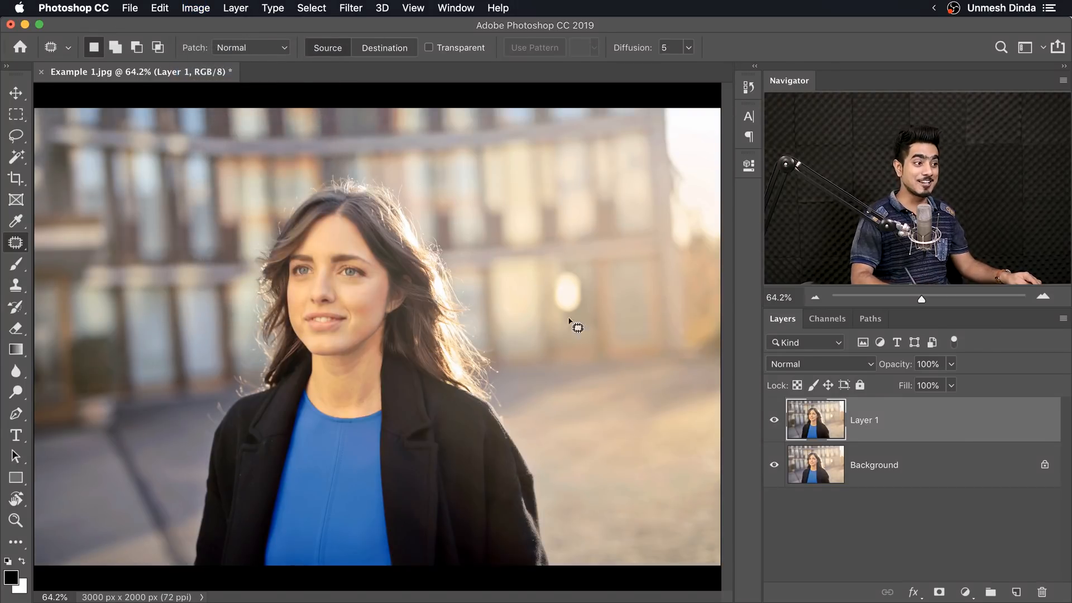
pyautogui.click(774, 419)
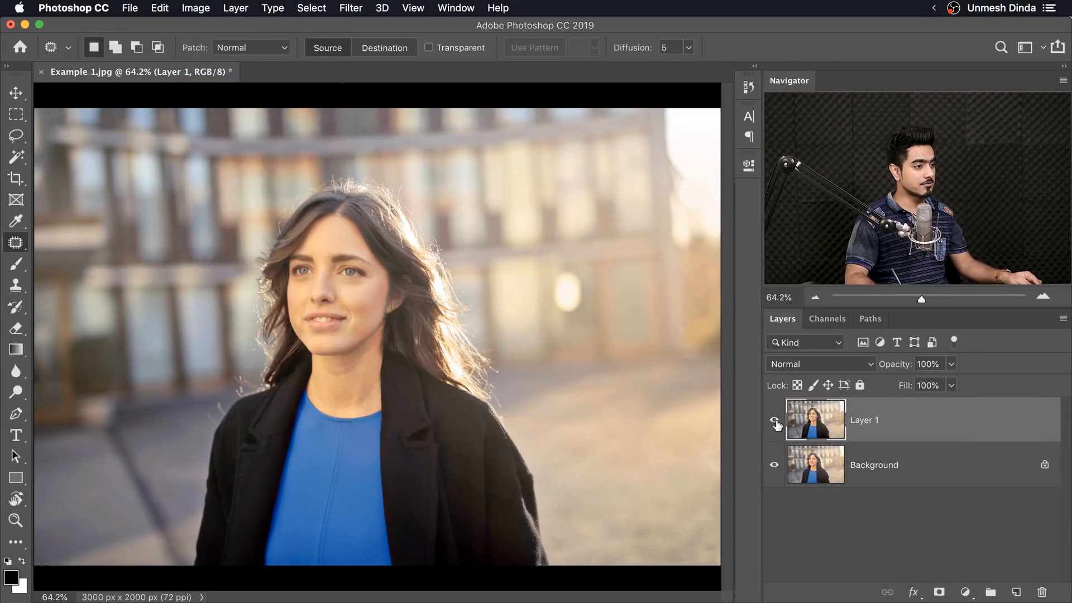
# - Show Layer 1 again and lower its opacity to 65%
pyautogui.click(774, 420)
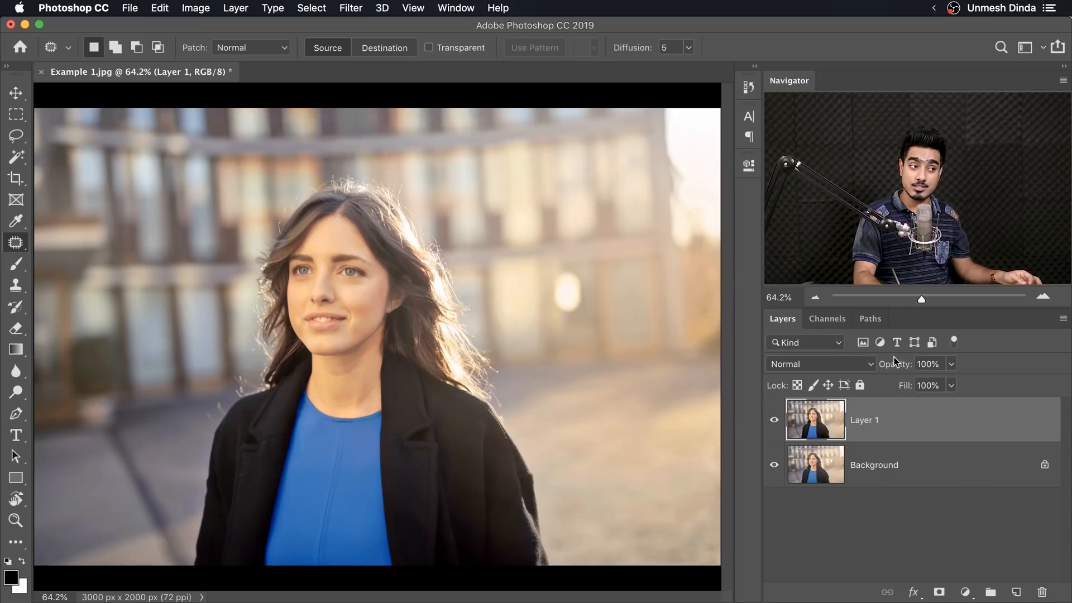
pyautogui.tripleClick(928, 363)
pyautogui.write('65')
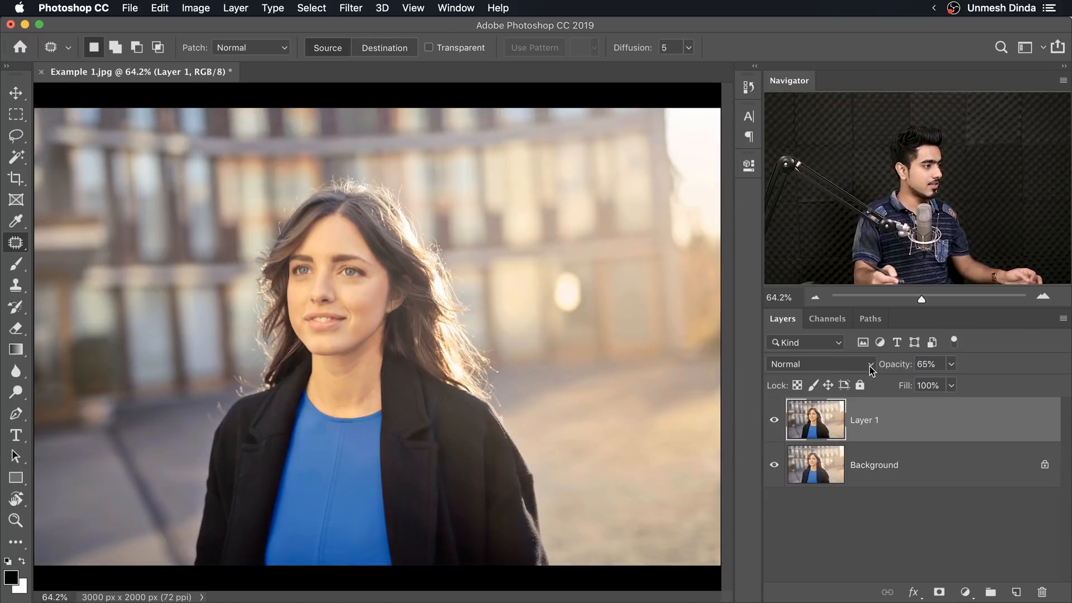
pyautogui.click(280, 72)
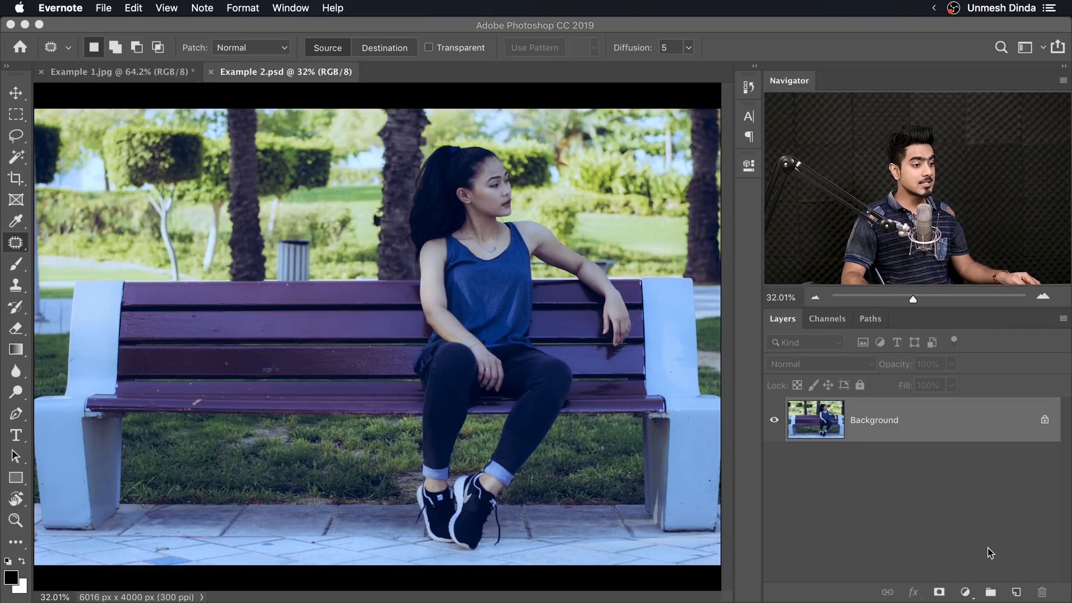
# - Add a Curves adjustment layer above the bench photo's background
pyautogui.click(964, 591)
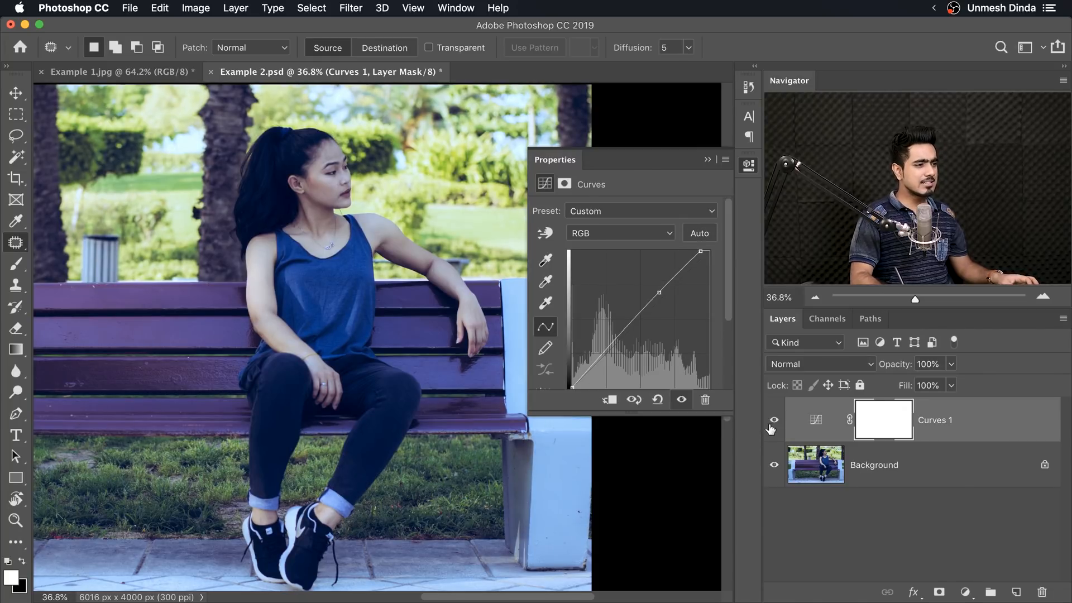
pyautogui.moveTo(749, 428)
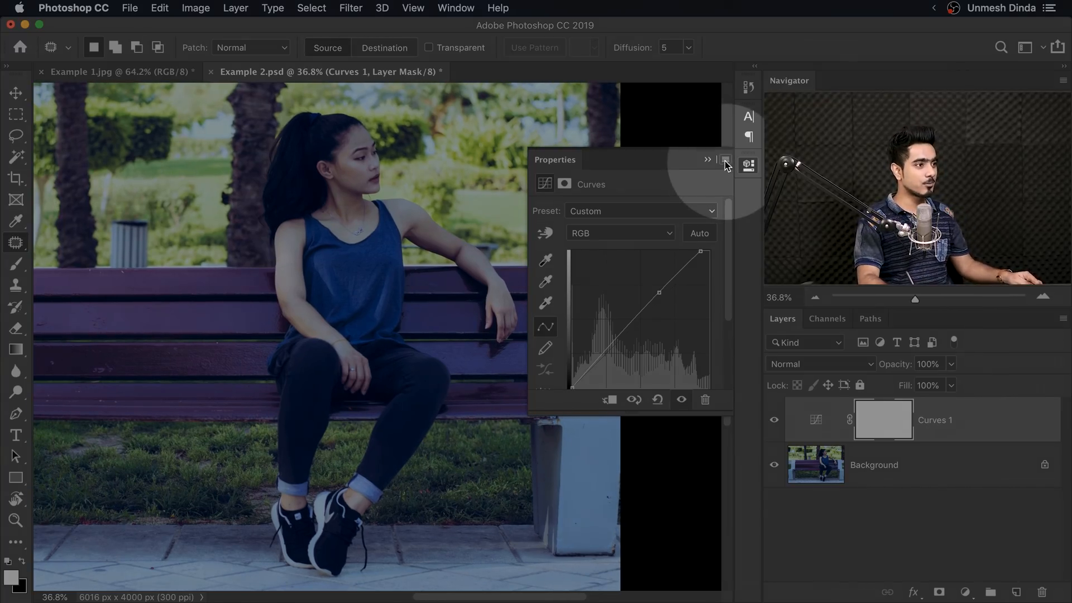
# - Set Curves auto options to Enhance Per Channel Contrast with Snap Neutral Midtones
pyautogui.click(709, 159)
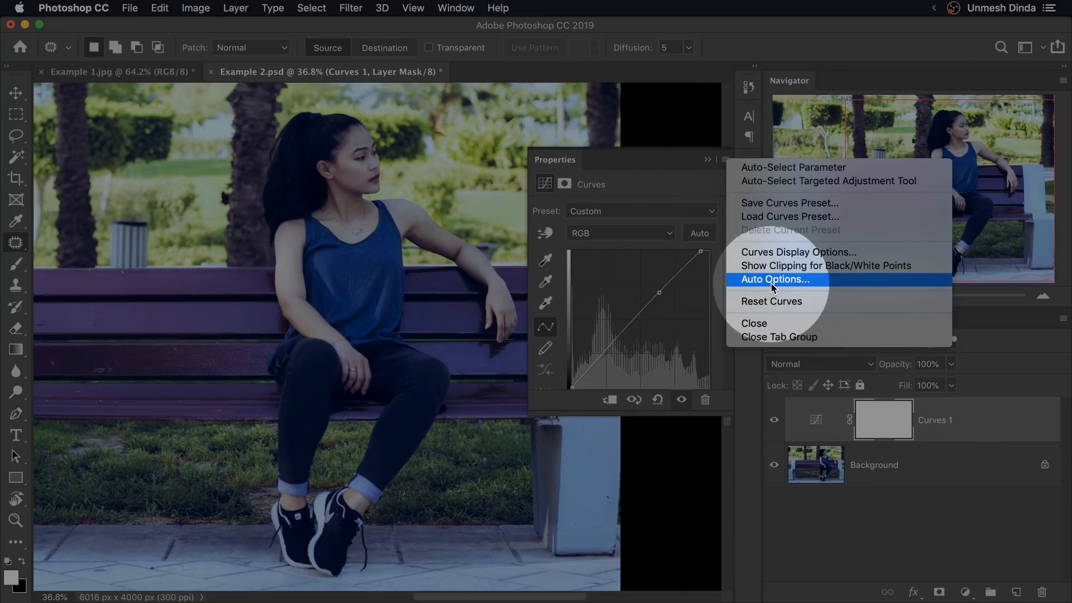
pyautogui.click(775, 279)
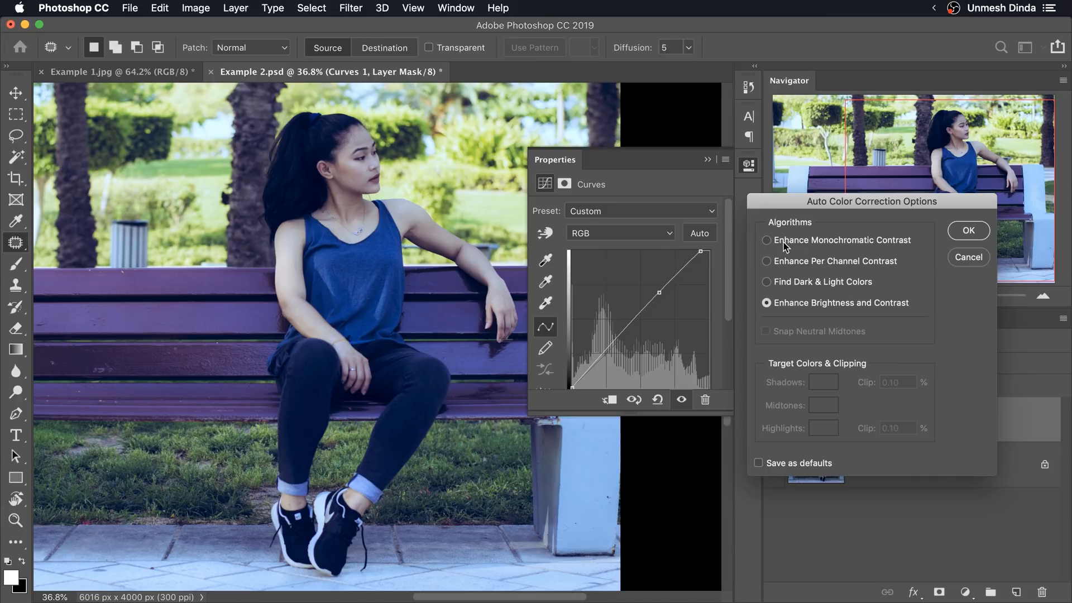
pyautogui.moveTo(770, 267)
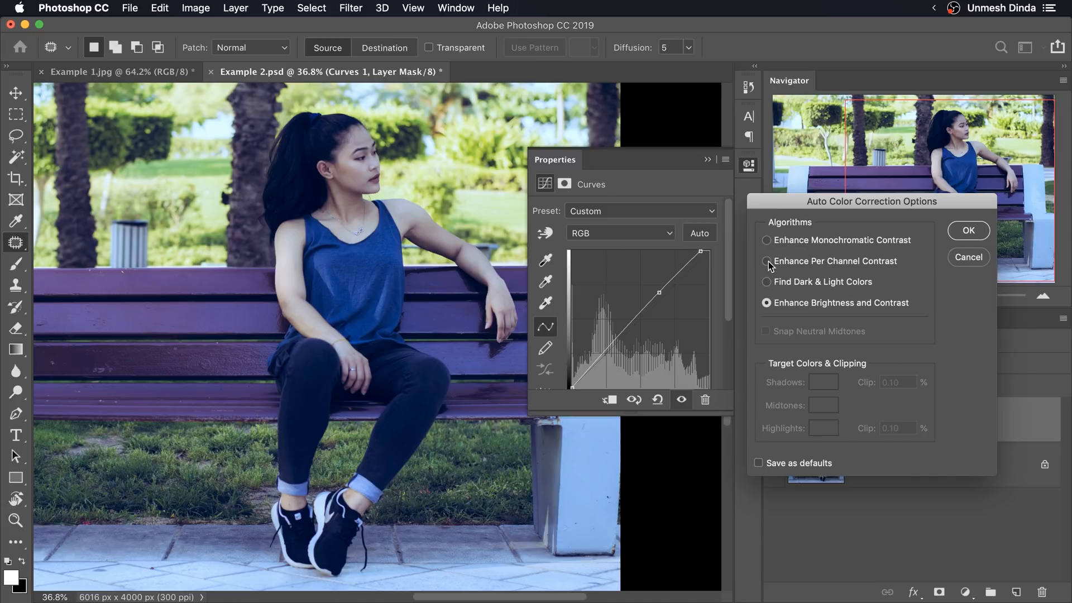
pyautogui.click(766, 262)
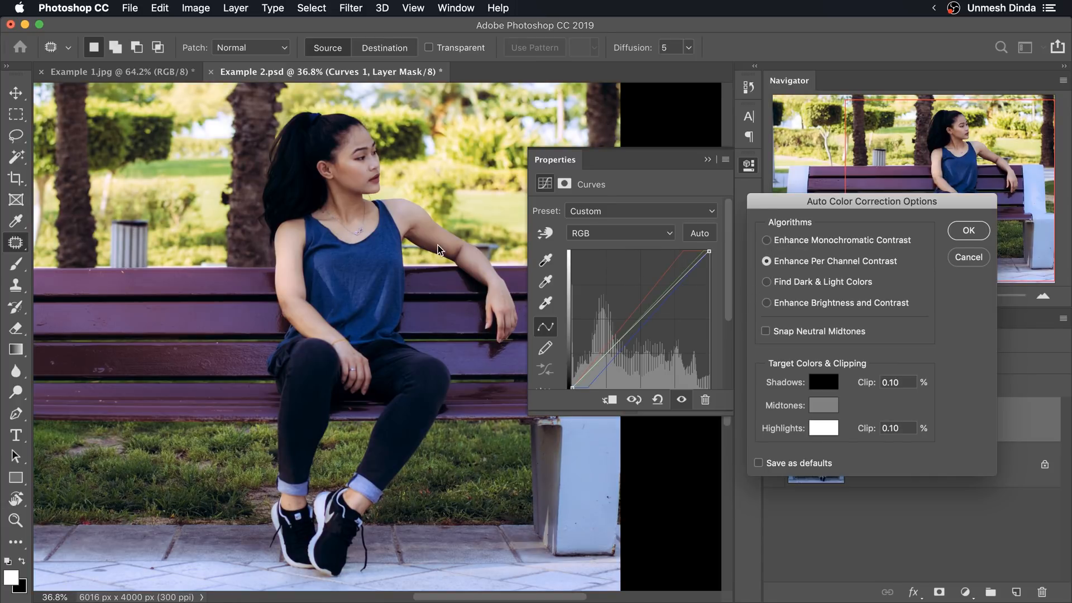
pyautogui.moveTo(619, 311)
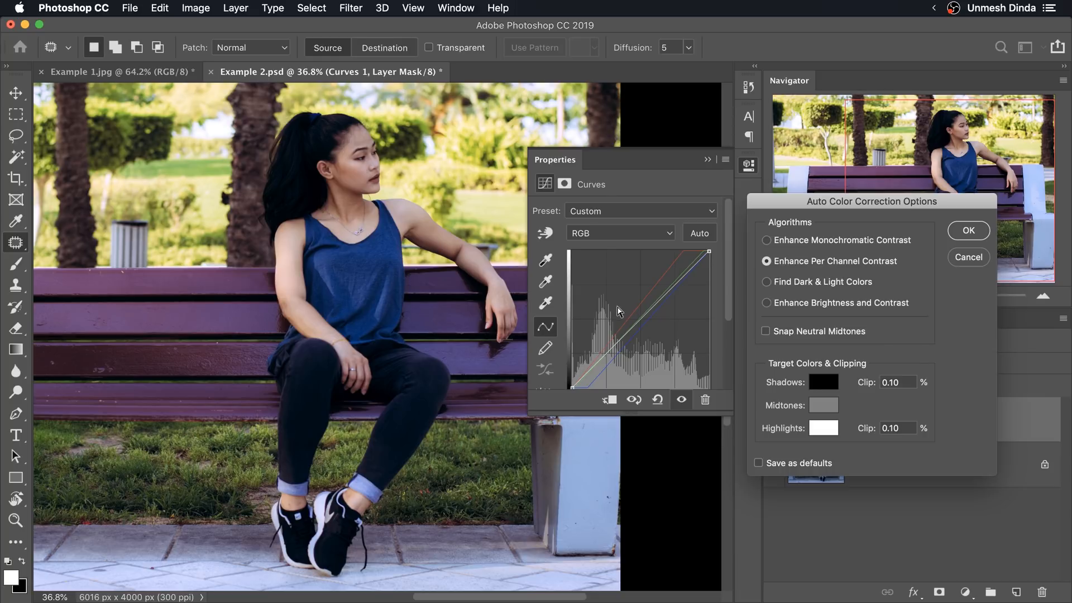
pyautogui.moveTo(497, 365)
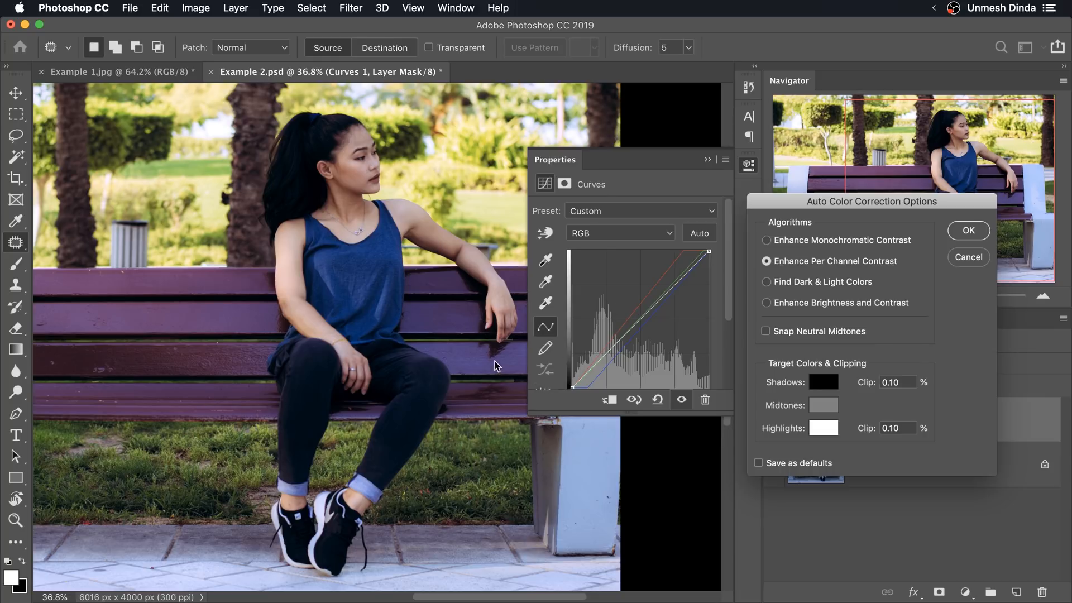
pyautogui.moveTo(782, 342)
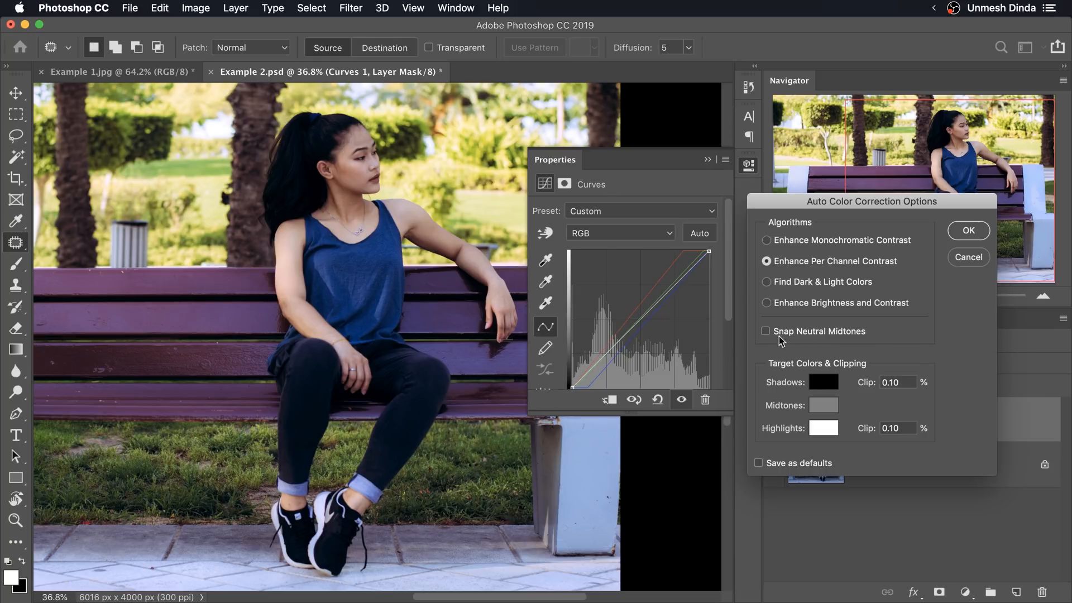
pyautogui.click(765, 332)
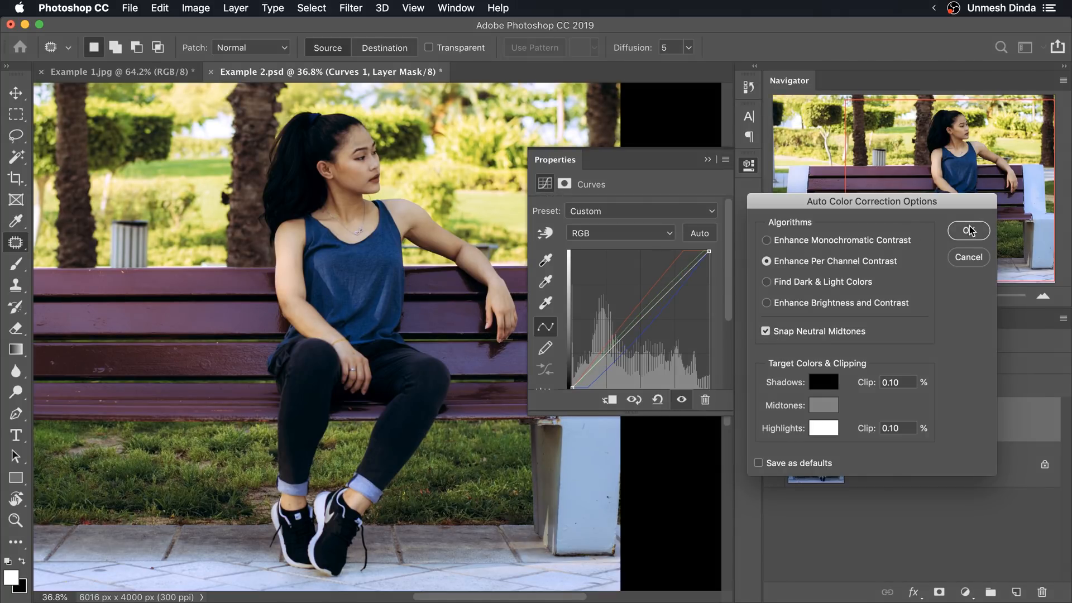
pyautogui.click(968, 230)
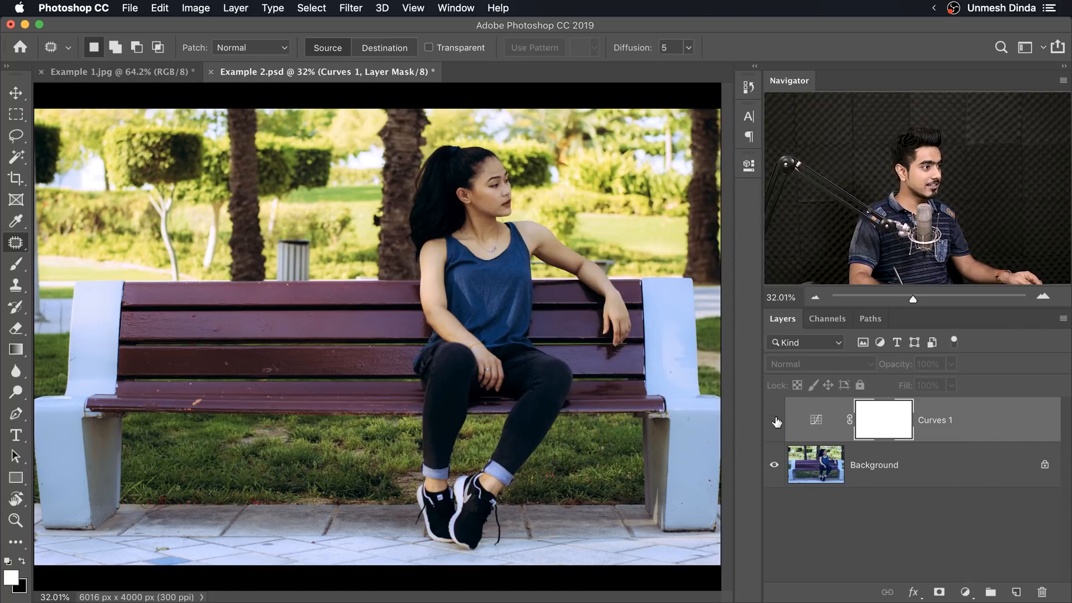
pyautogui.click(774, 422)
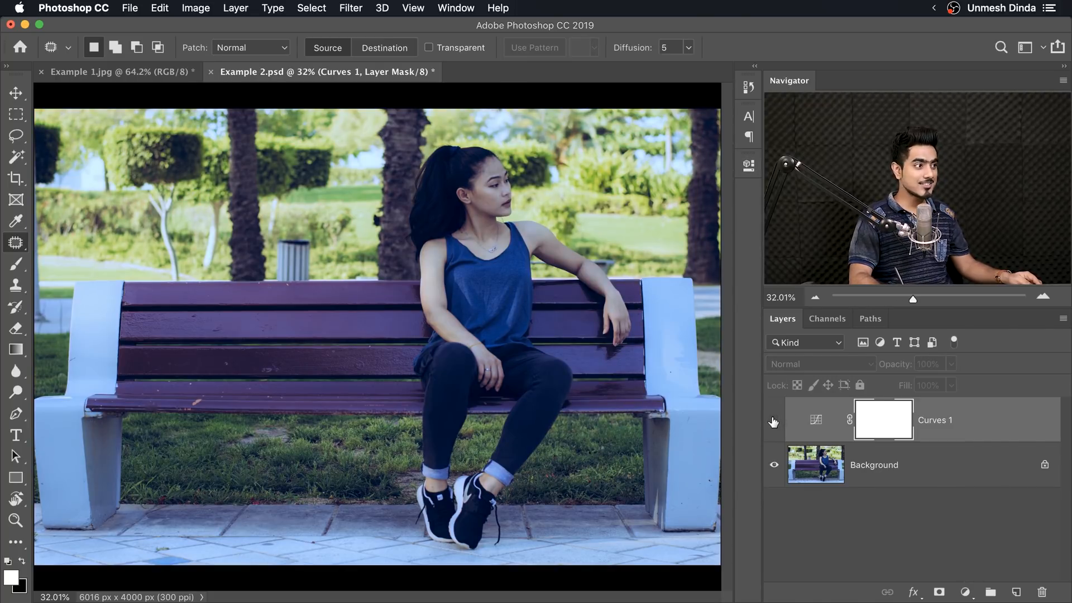
pyautogui.click(773, 420)
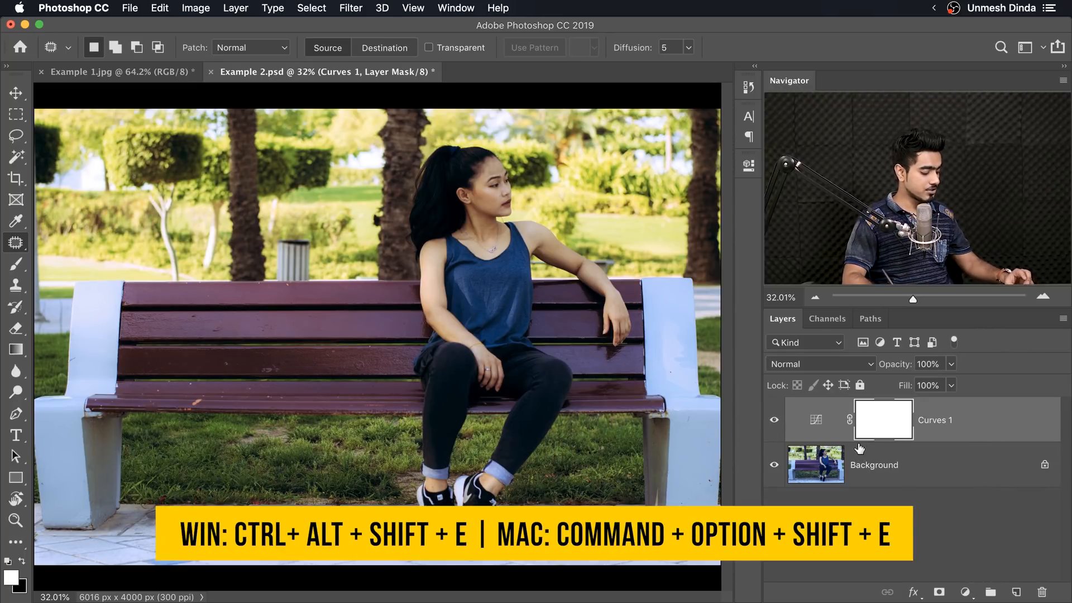
# - Stamp the visible layers into a new Layer 1 and convert it for smart filters
pyautogui.press('cmd+option+shift+e')
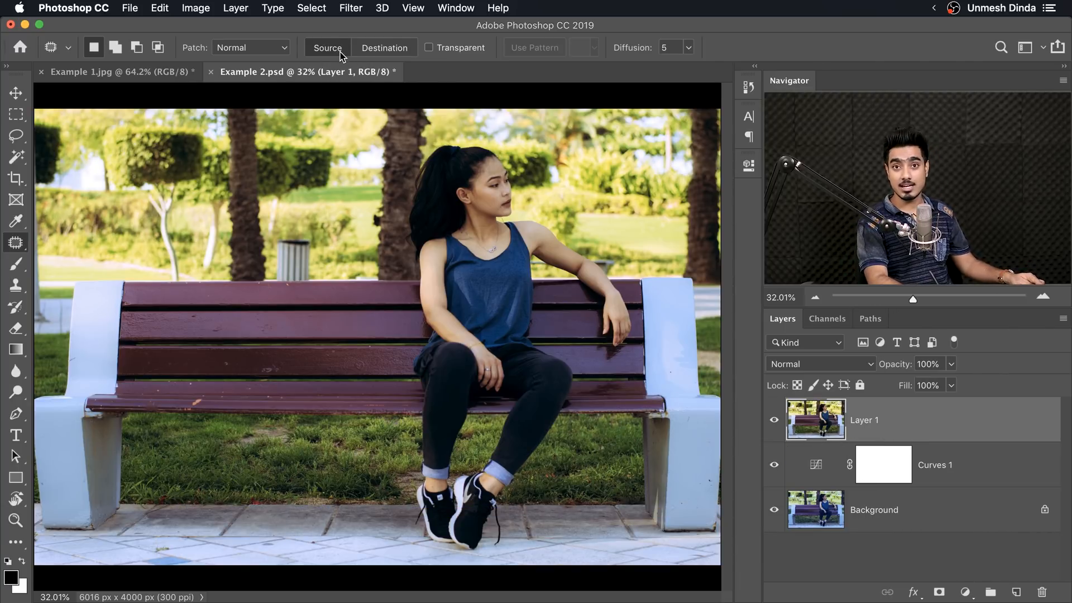
pyautogui.click(350, 7)
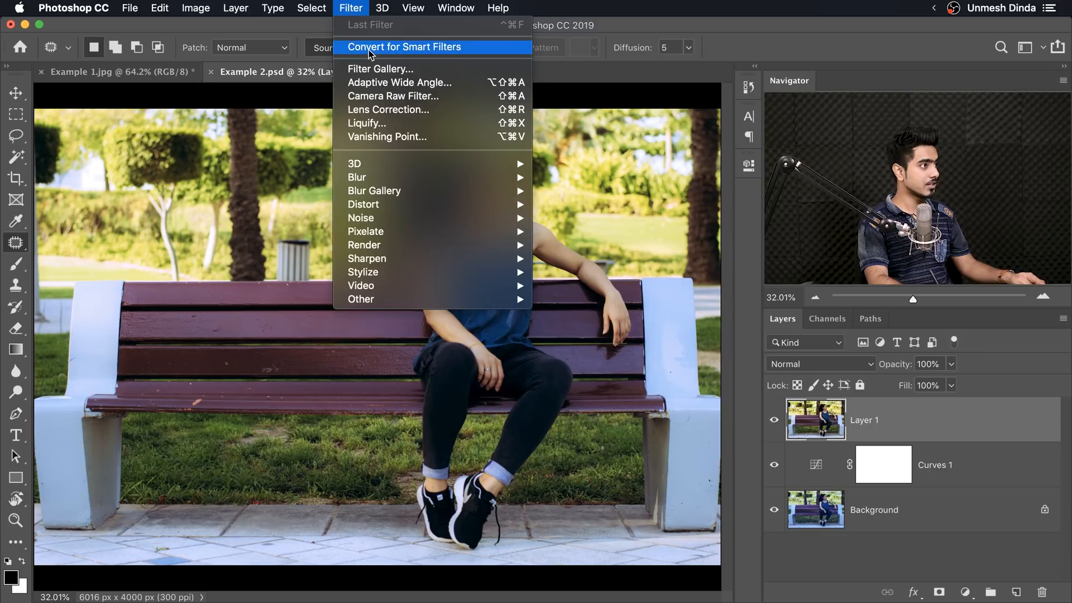
pyautogui.click(405, 47)
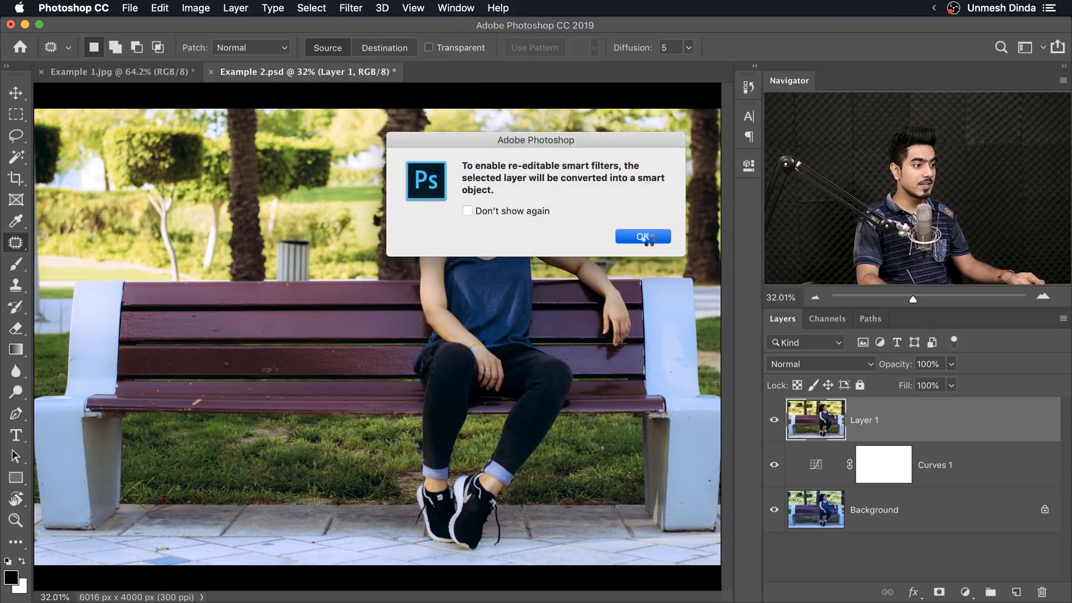
pyautogui.click(643, 236)
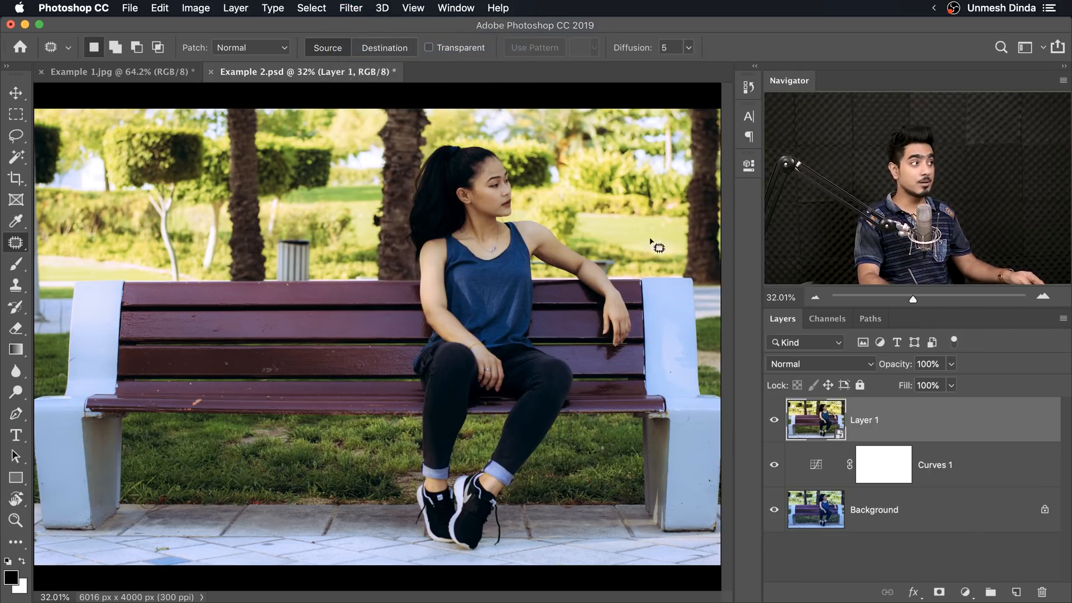
pyautogui.click(350, 7)
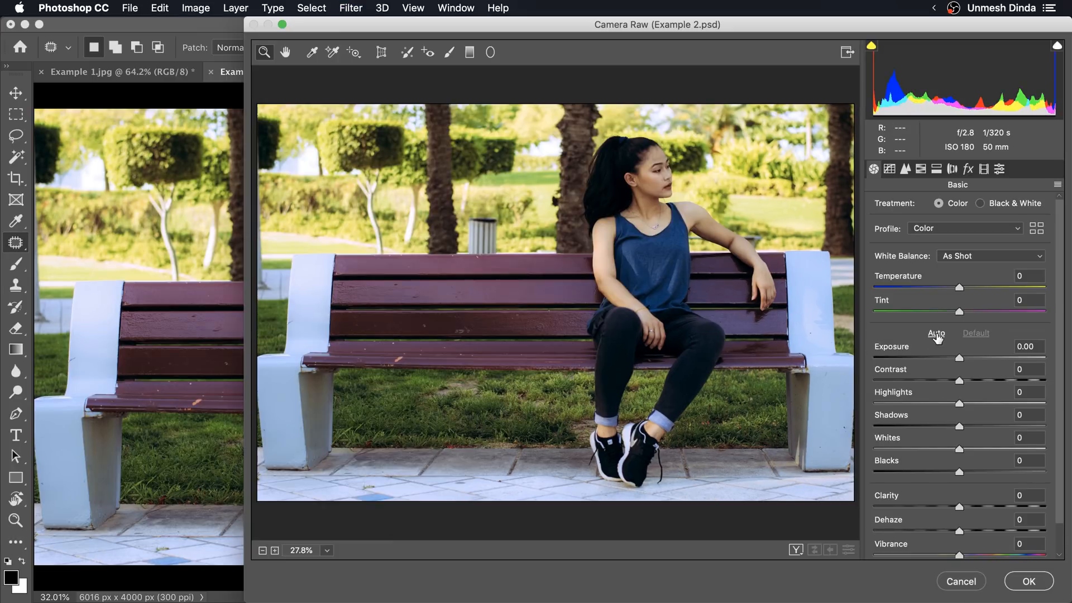
# - Apply a Camera Raw filter with Auto tone settings to Layer 1
pyautogui.click(936, 334)
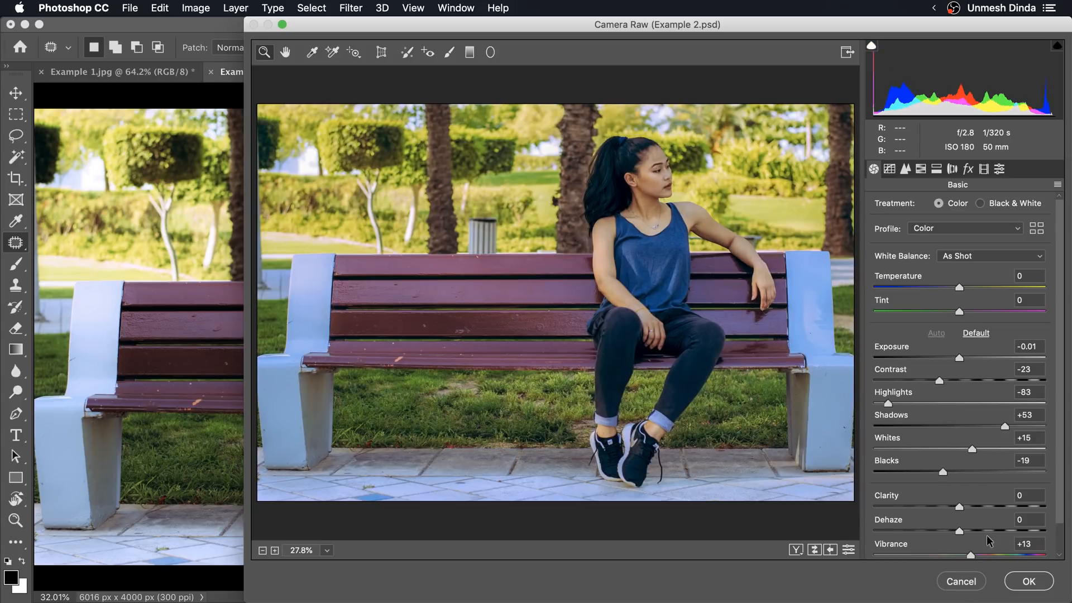
pyautogui.click(1028, 581)
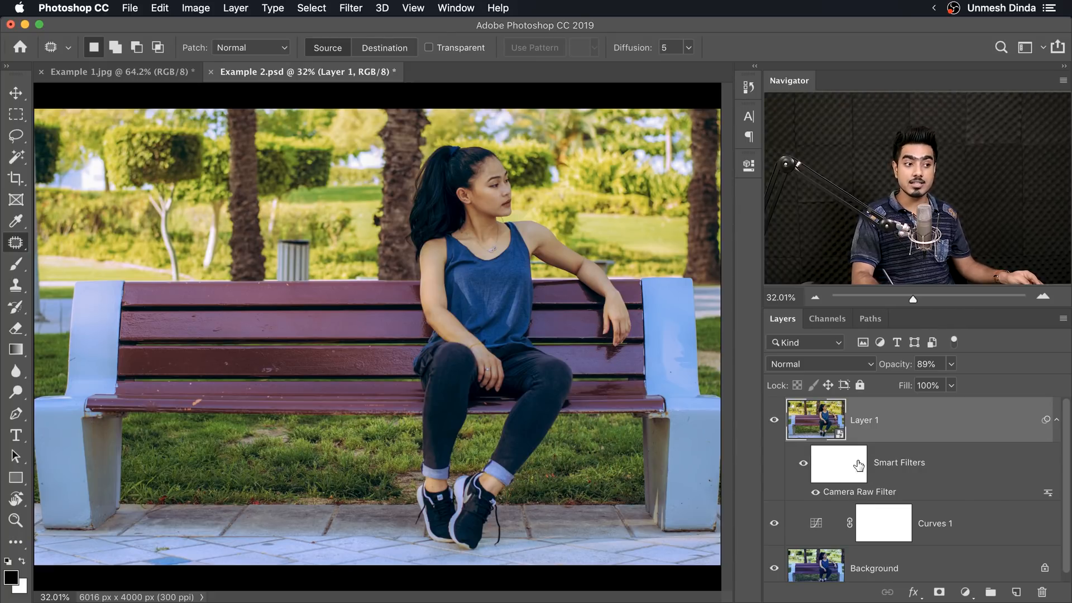
# - Paint on the Smart Filters mask to hide Camera Raw over the woman, then compare
pyautogui.click(838, 466)
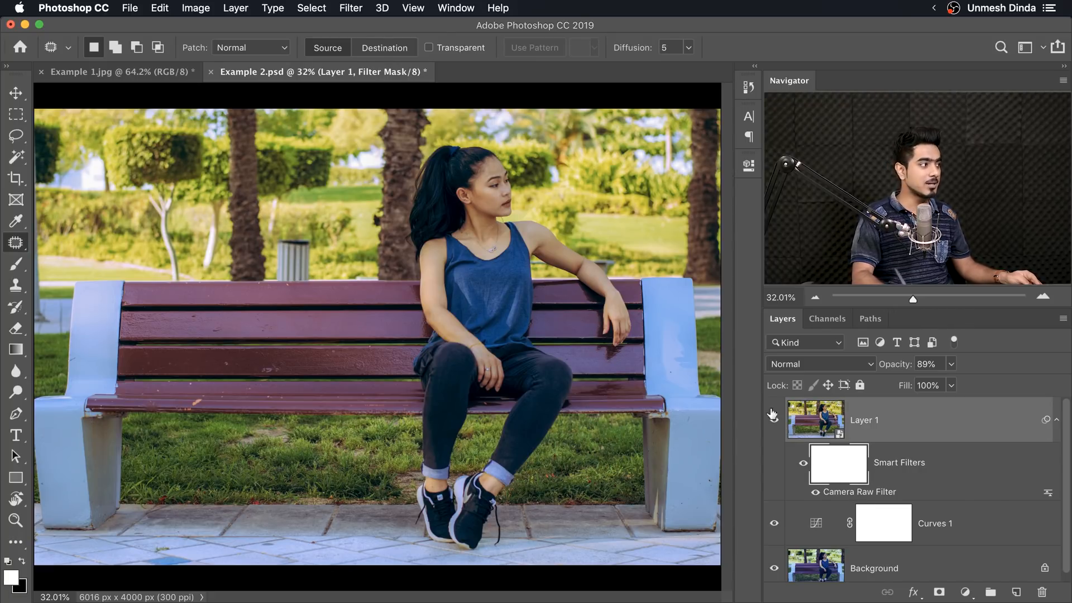
pyautogui.click(15, 263)
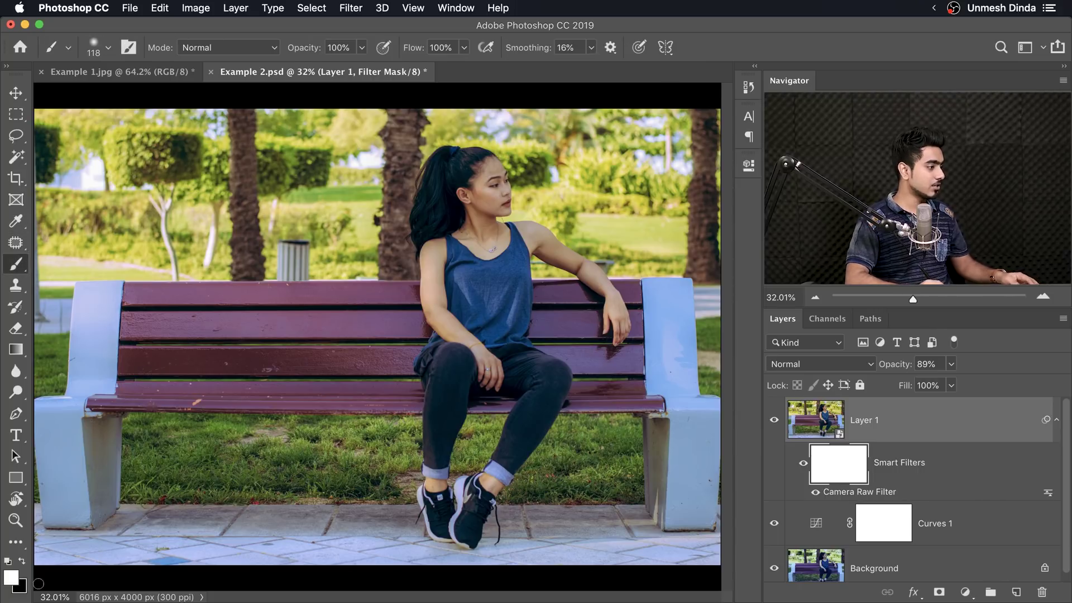
pyautogui.moveTo(17, 567)
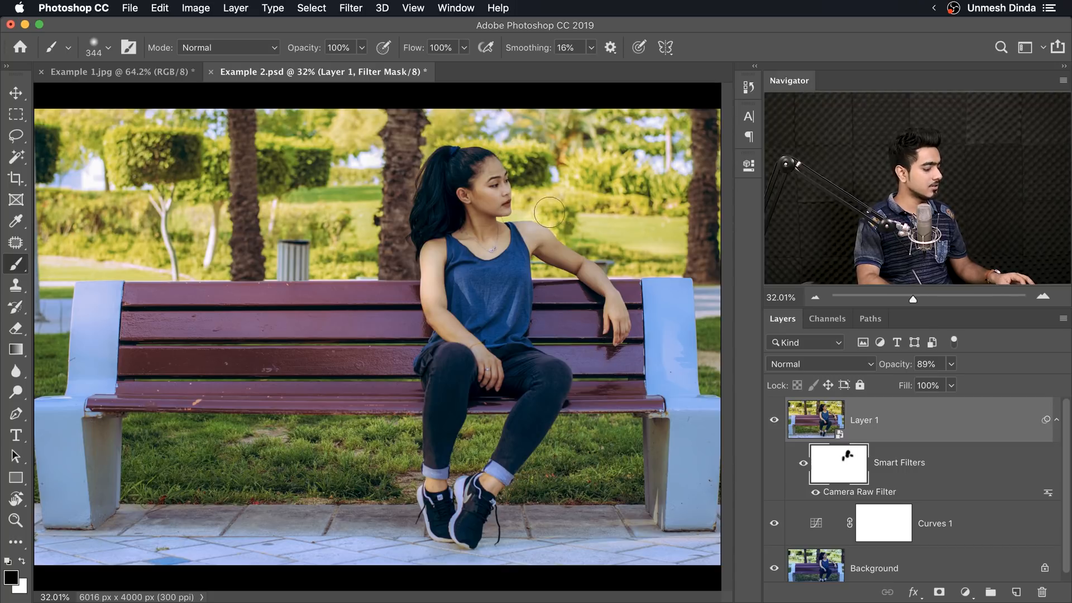
pyautogui.moveTo(549, 212)
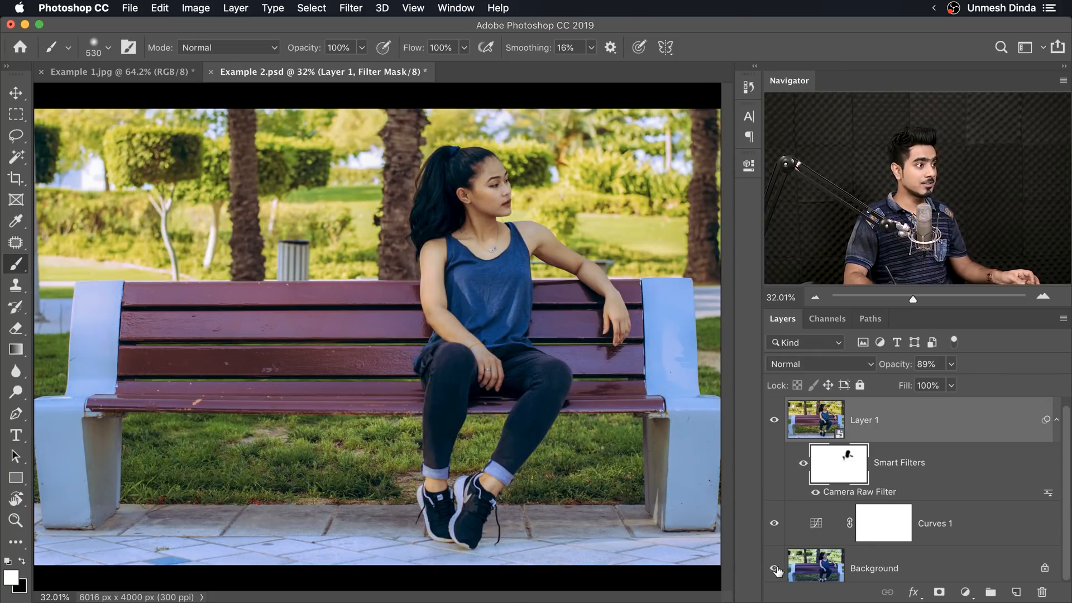
pyautogui.click(454, 72)
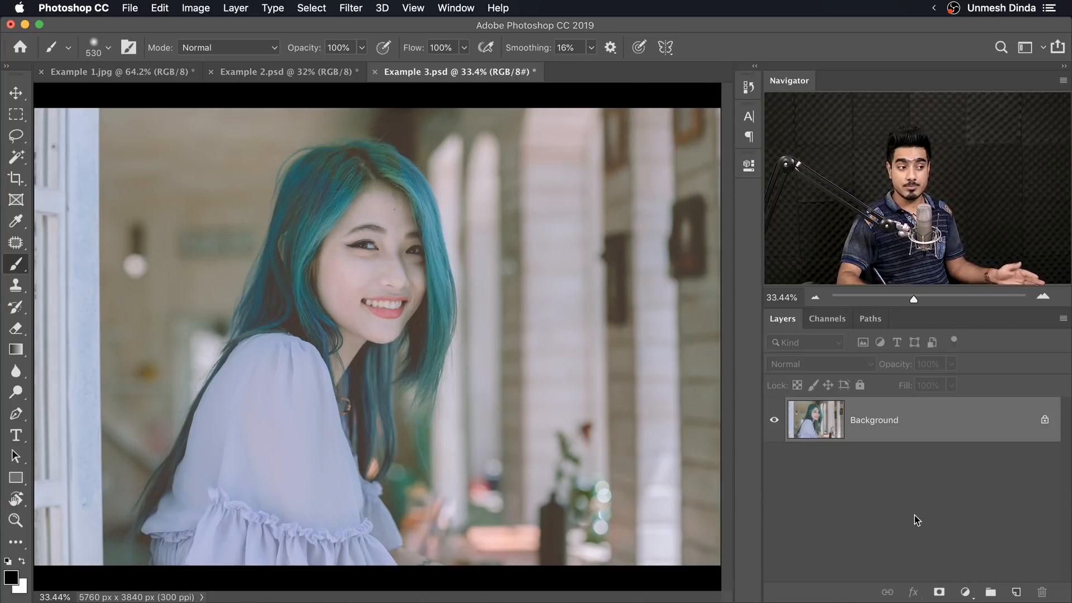
# - In Example 3, add then delete Levels, and add an auto Brightness/Contrast layer
pyautogui.click(965, 592)
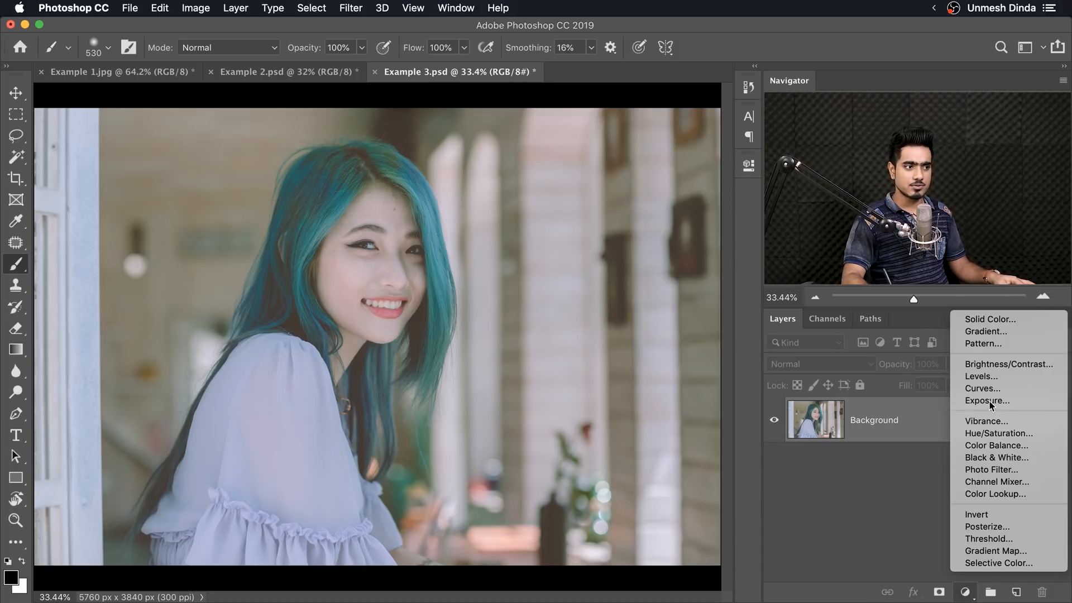
pyautogui.click(980, 376)
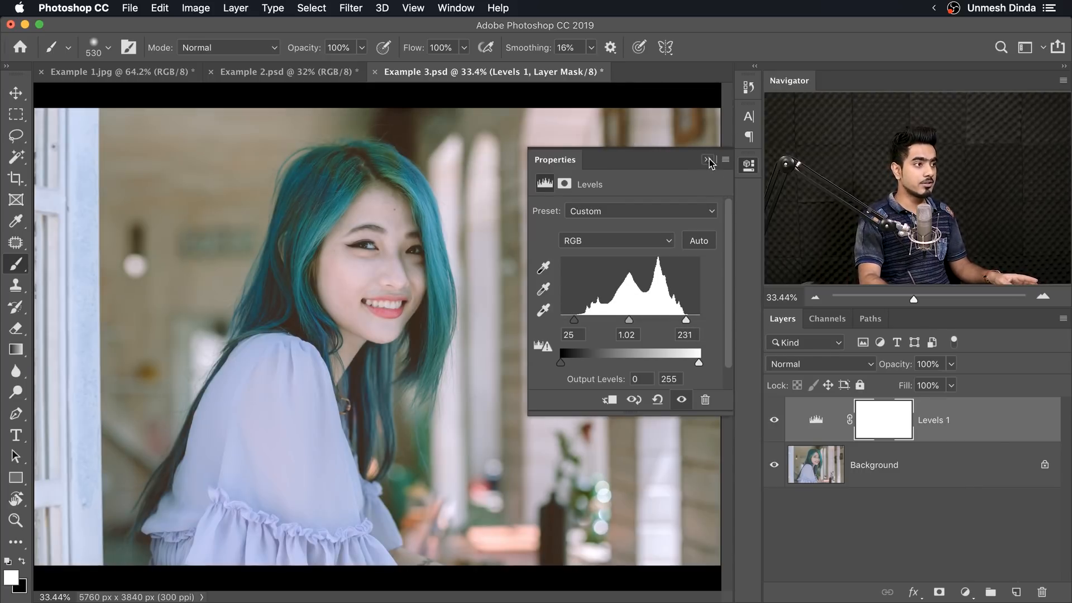
pyautogui.click(705, 399)
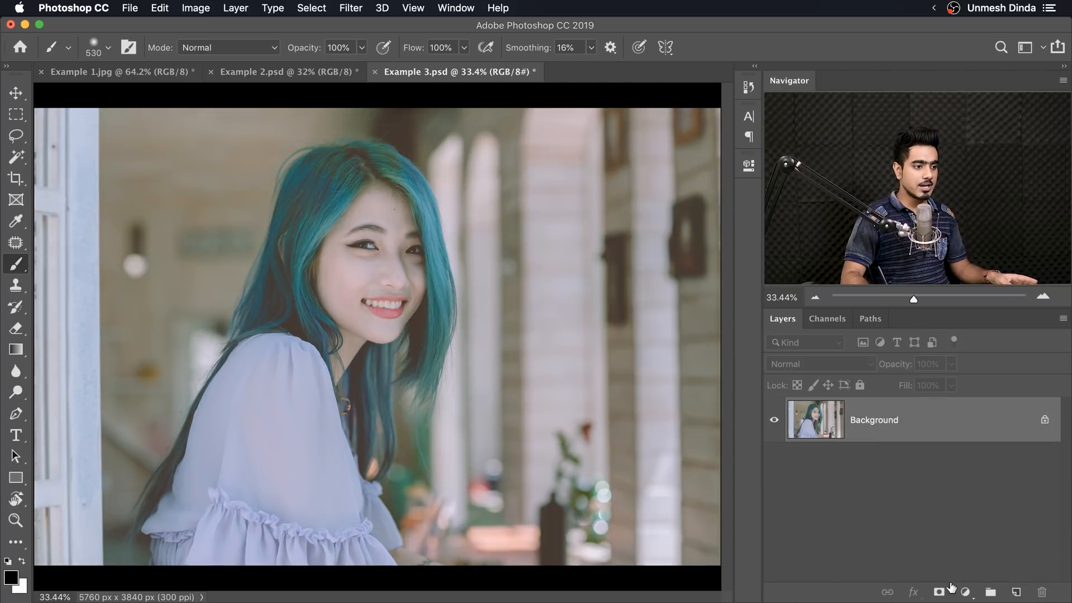
pyautogui.moveTo(747, 470)
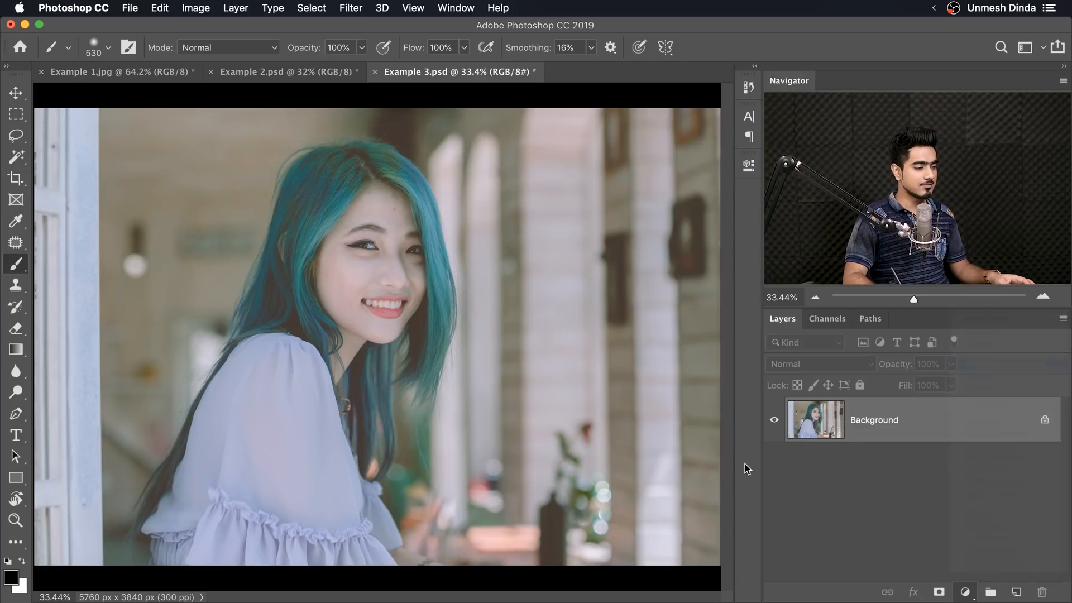
pyautogui.click(964, 592)
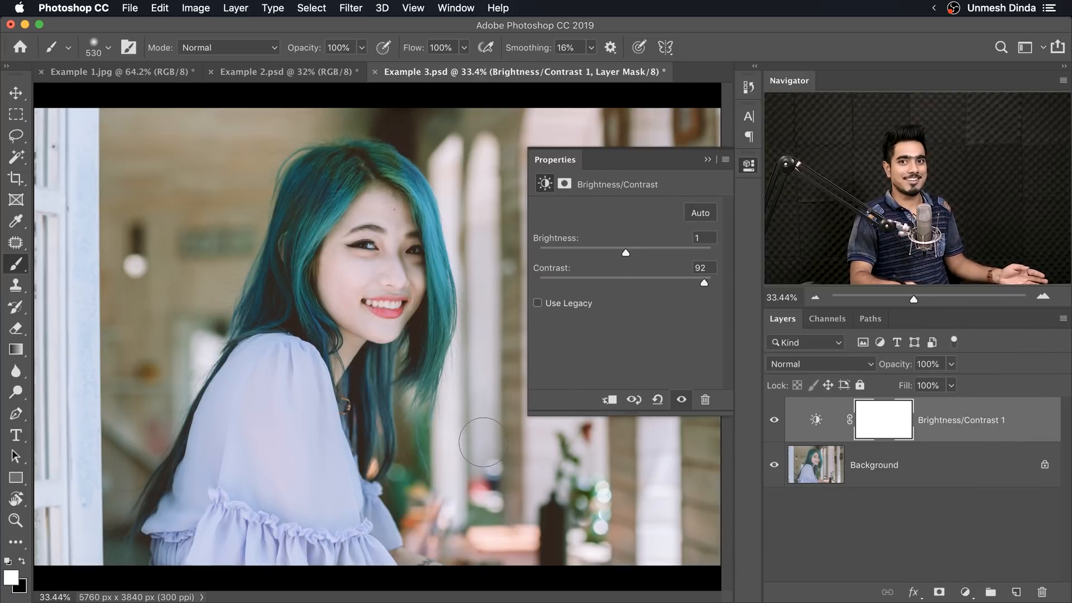
pyautogui.click(455, 7)
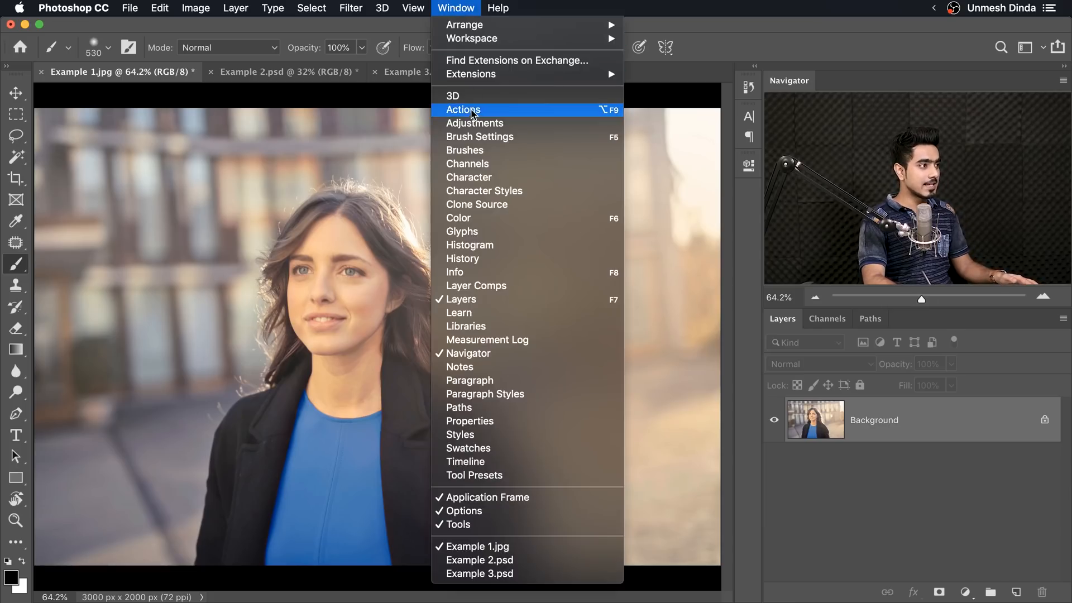
# - Load PiXimperfect Auto Actions.atn into the Actions panel and expand the set
pyautogui.click(463, 109)
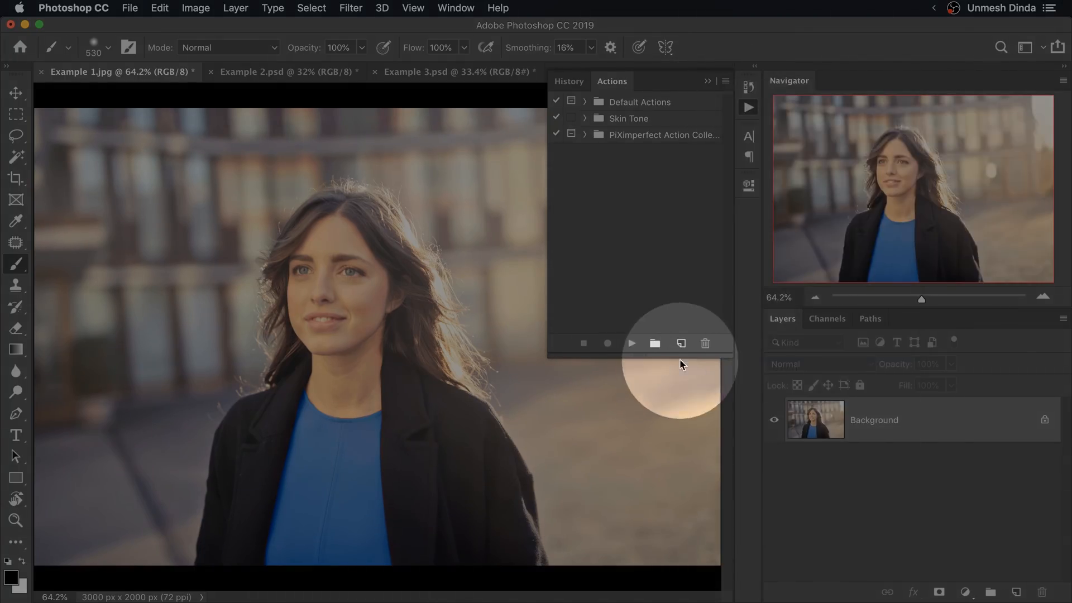
pyautogui.click(654, 343)
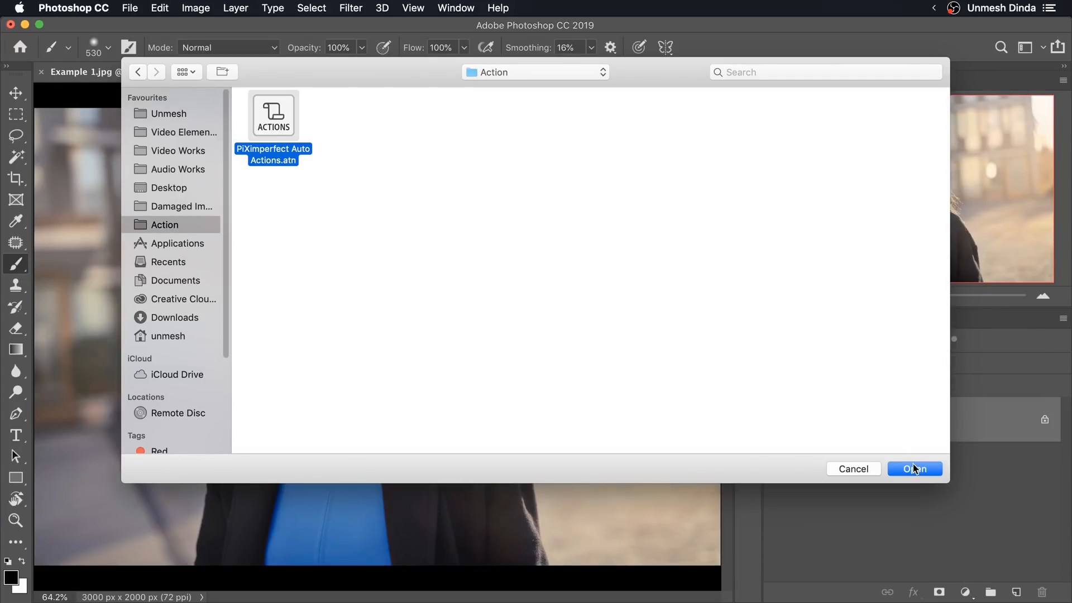
pyautogui.click(914, 468)
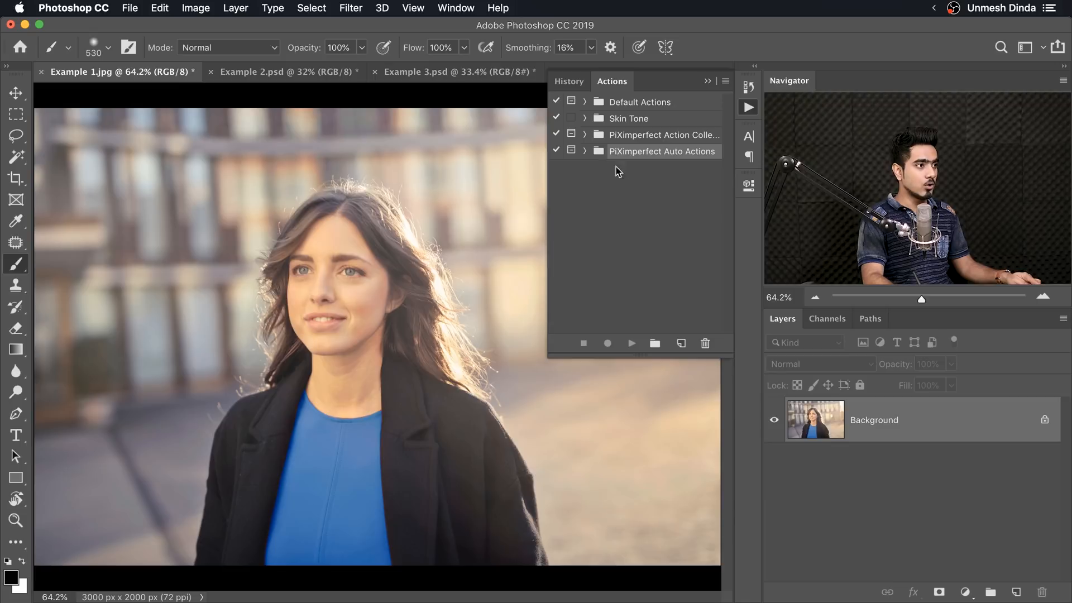
pyautogui.click(586, 151)
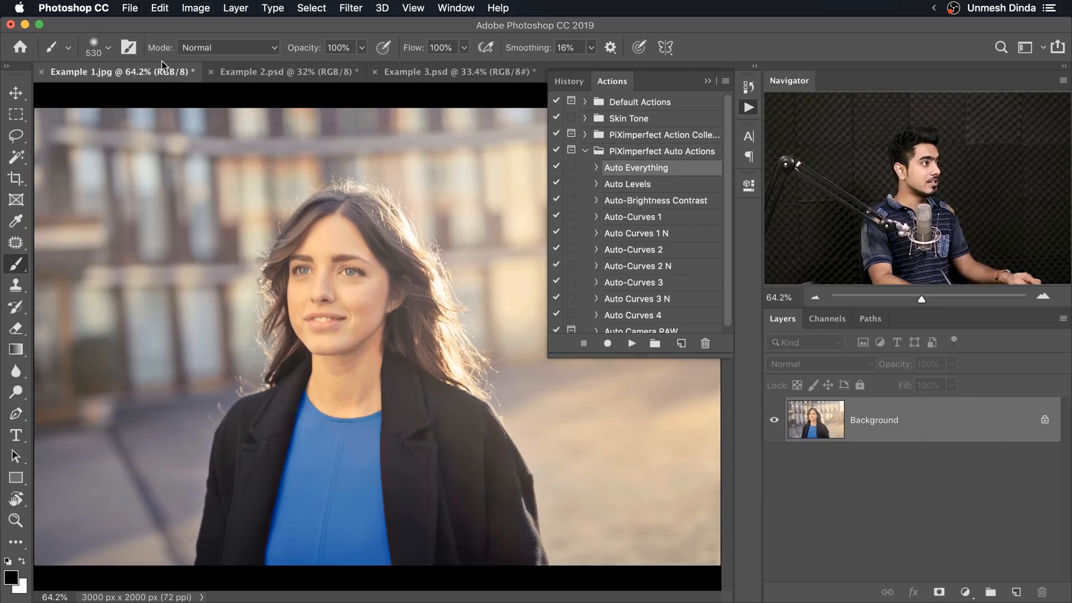
# - Apply the automatic image correction to Example 1 and compare it with the original
pyautogui.click(195, 7)
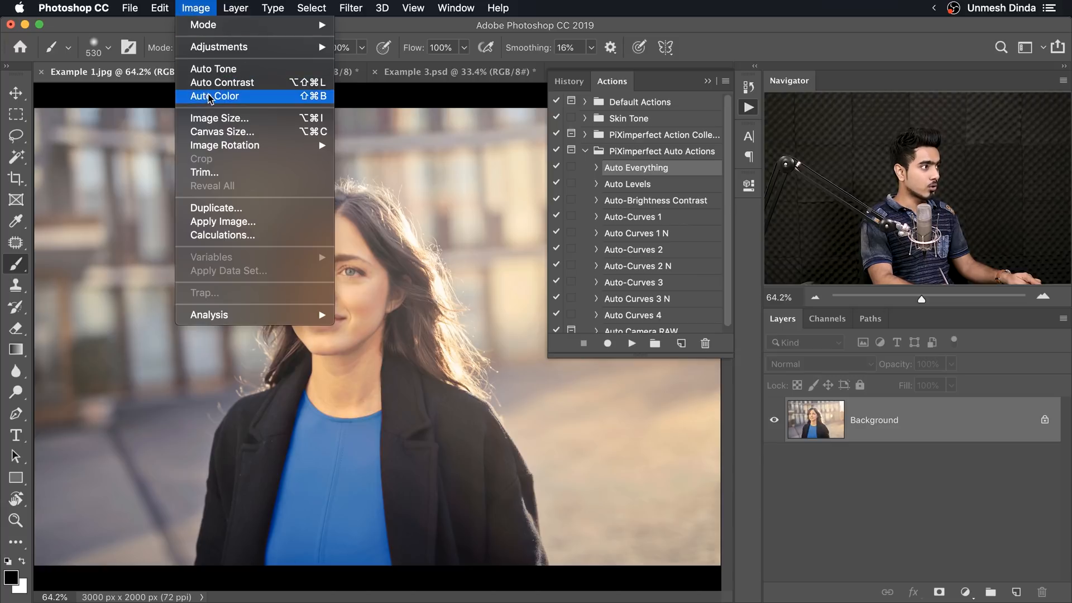
pyautogui.moveTo(229, 82)
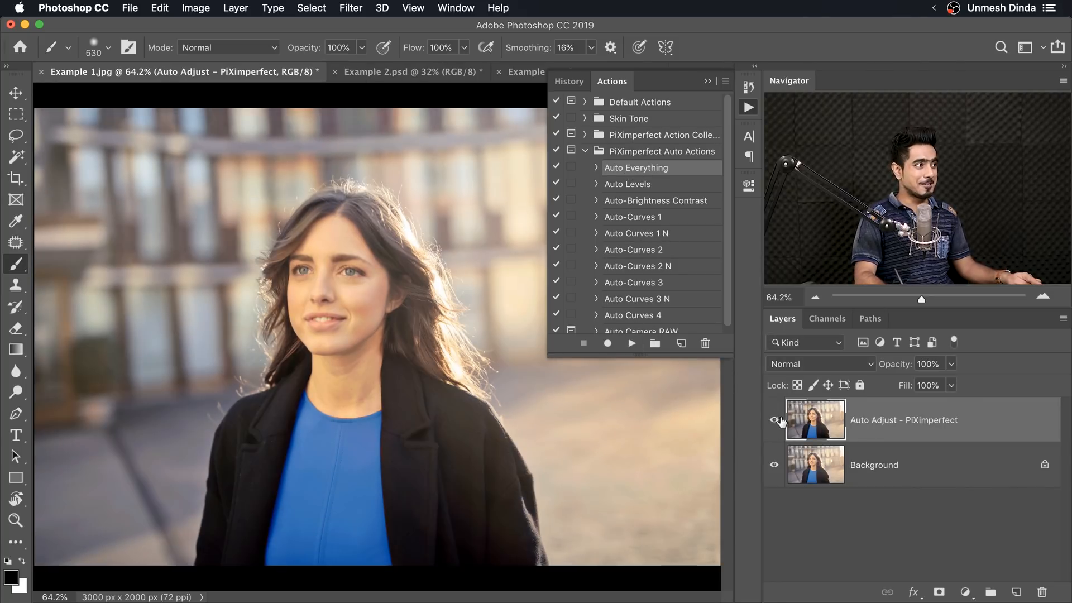
pyautogui.click(407, 72)
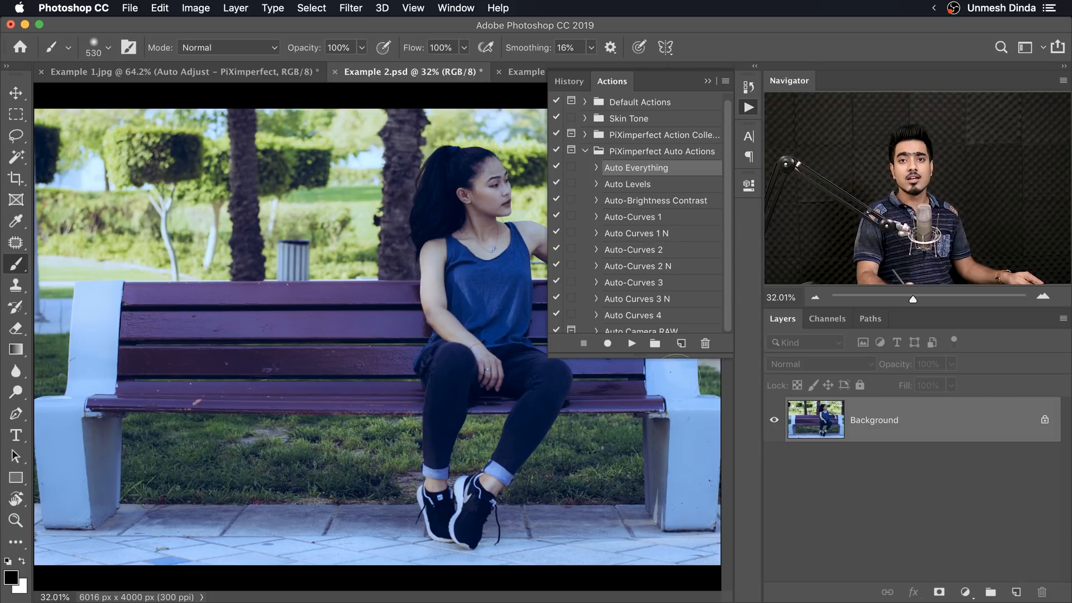
pyautogui.click(965, 592)
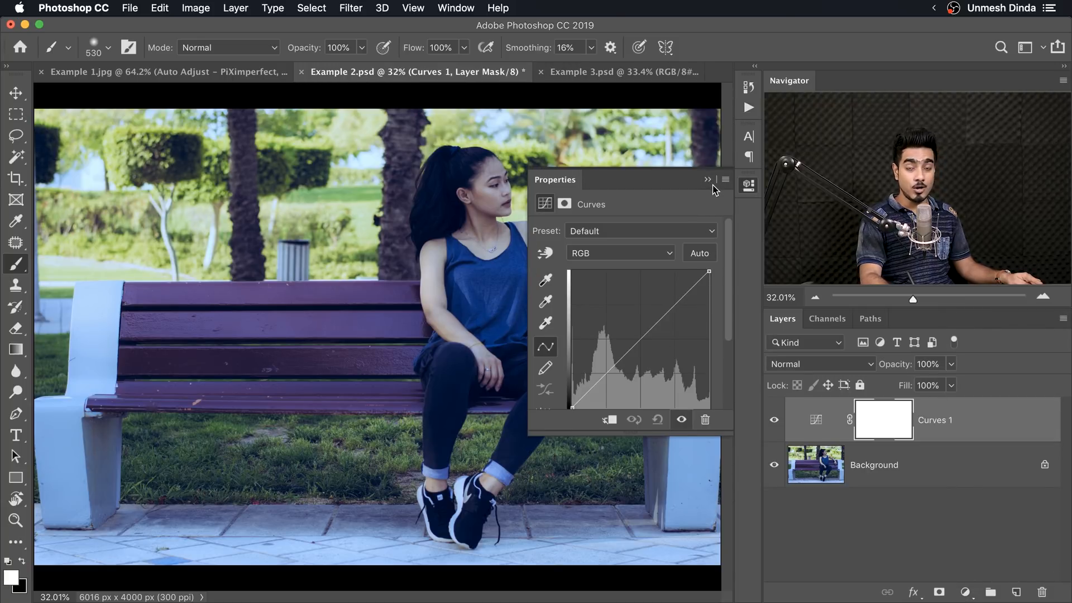
pyautogui.click(708, 179)
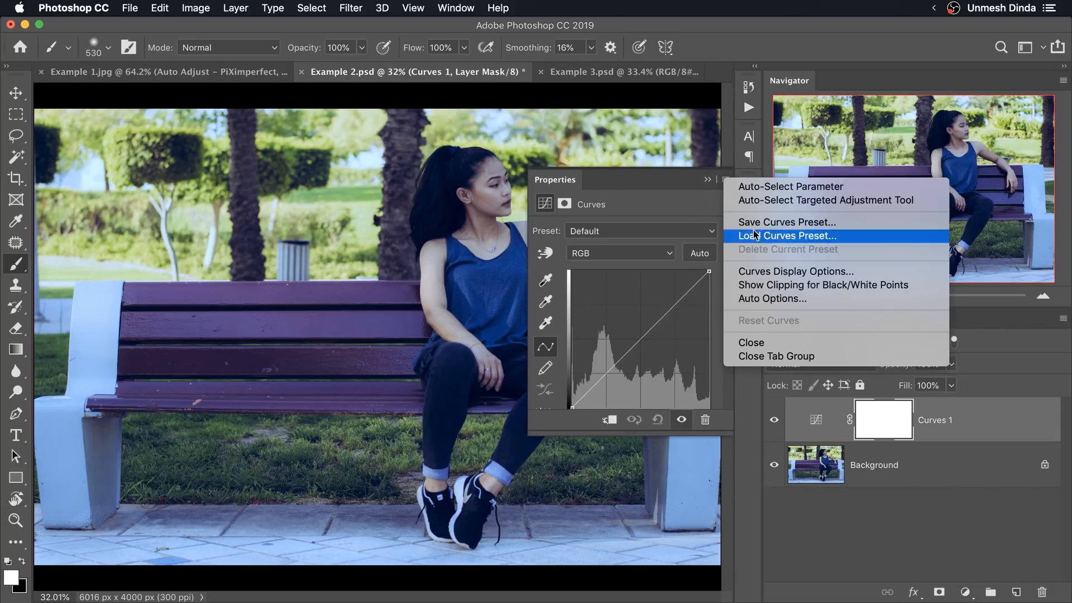
pyautogui.click(771, 299)
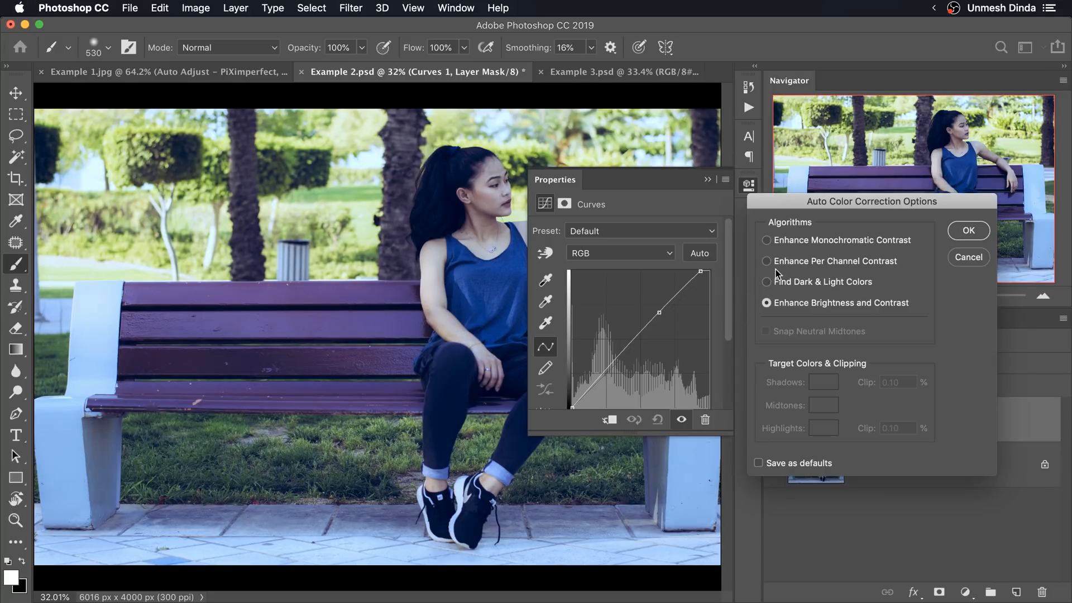
pyautogui.click(767, 240)
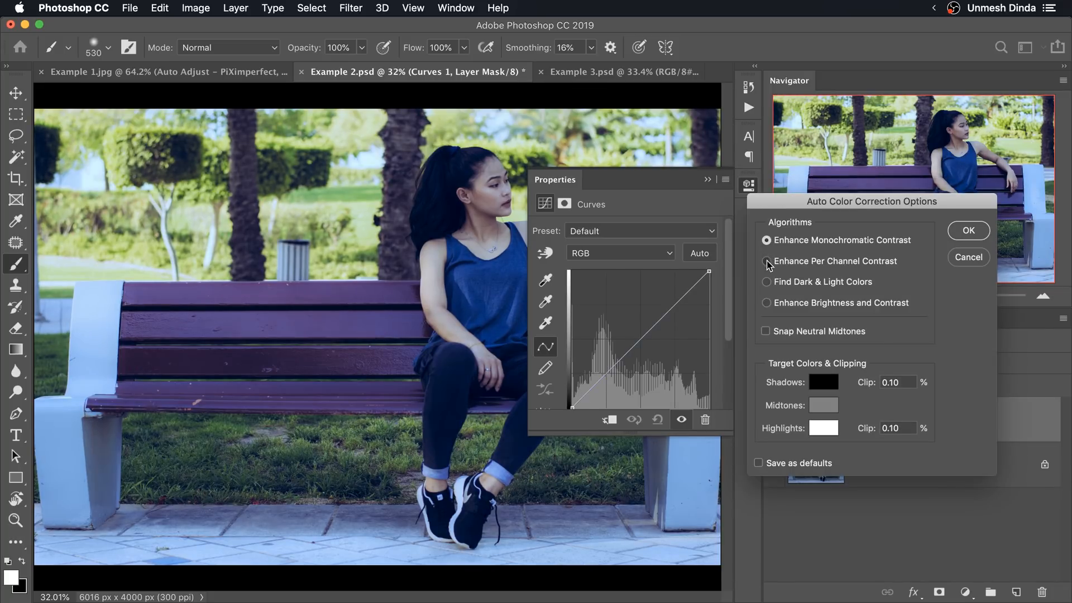
pyautogui.click(766, 302)
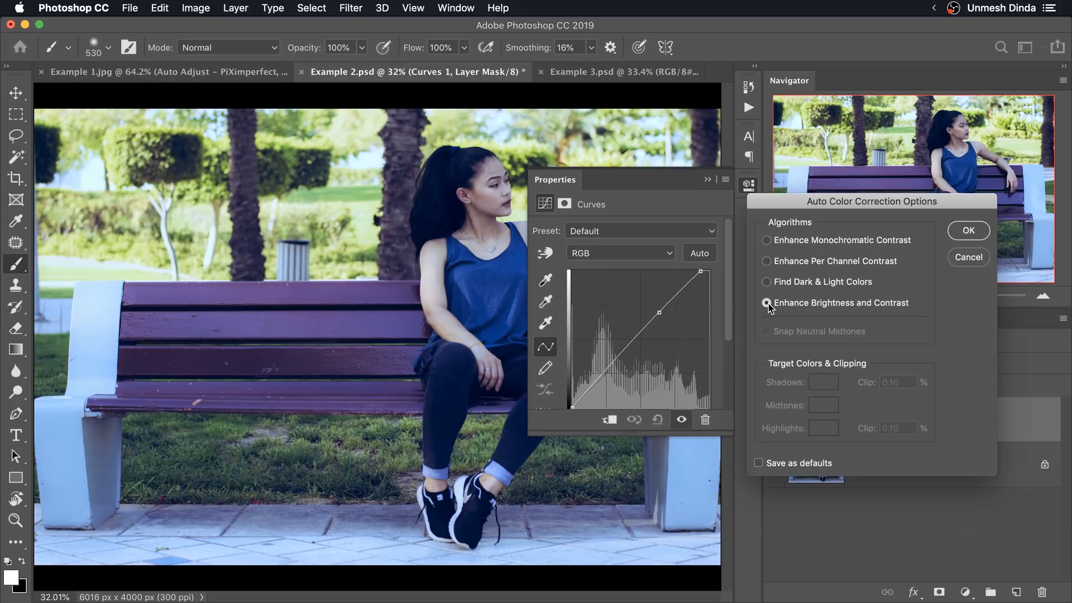
pyautogui.click(767, 240)
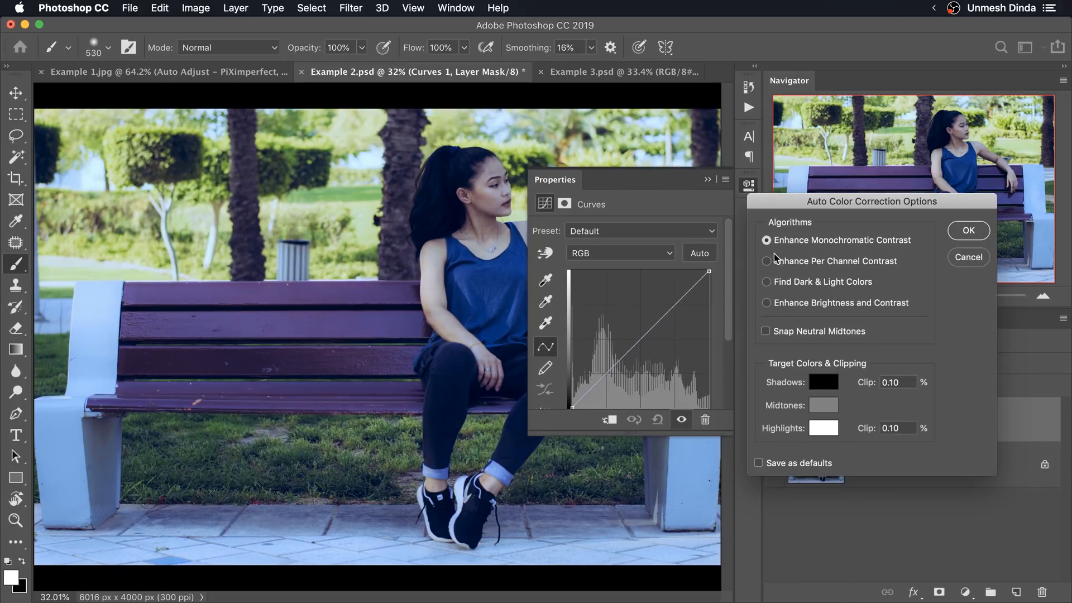
pyautogui.moveTo(770, 343)
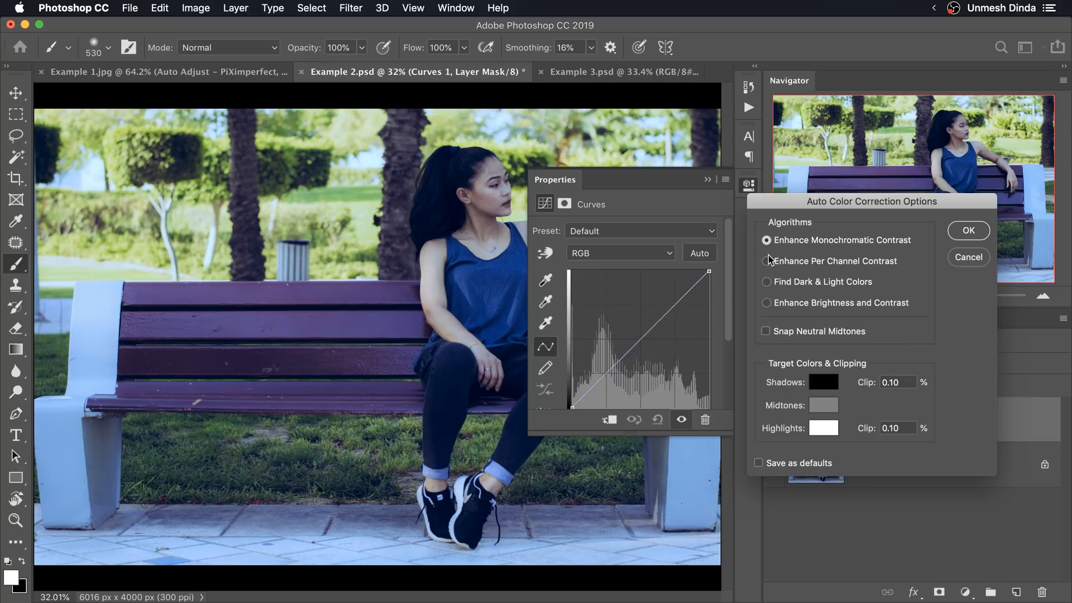
pyautogui.click(766, 261)
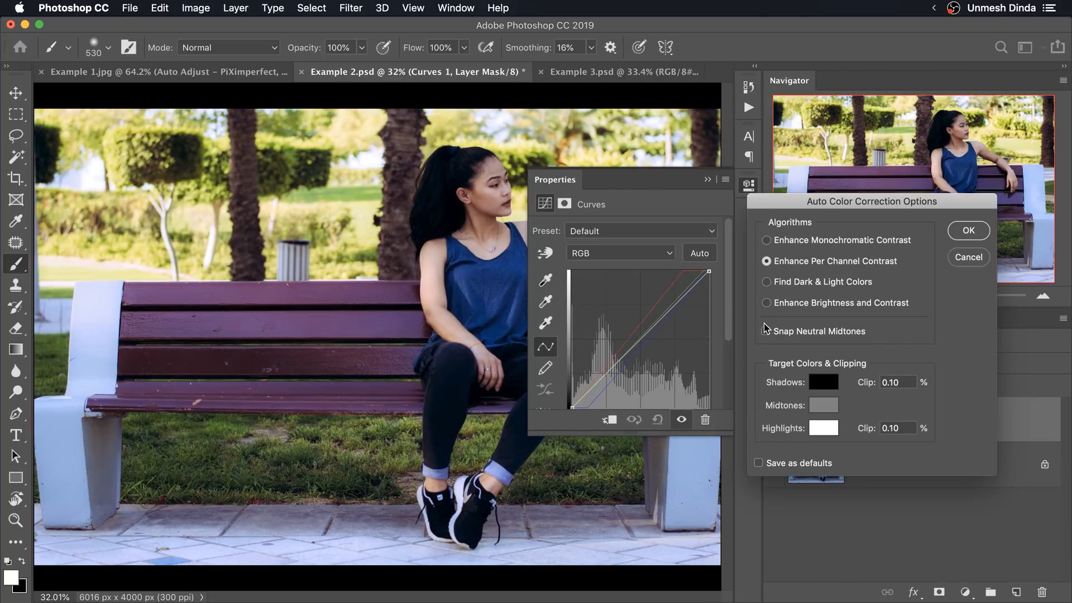
pyautogui.click(766, 331)
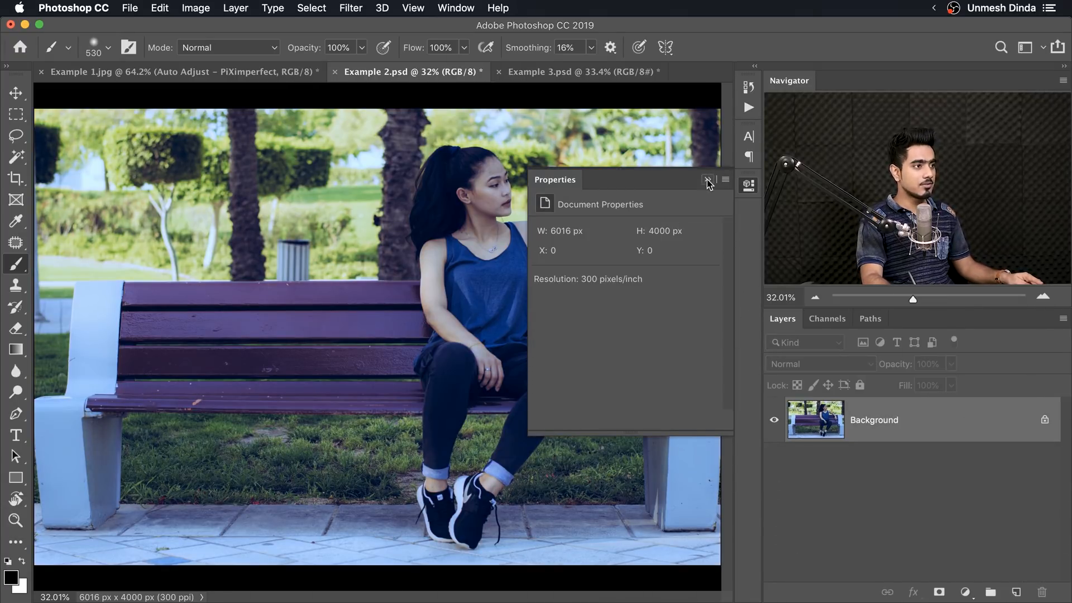
# - Run the Auto-Curves 2 N action on the bench photo to add its curves layer
pyautogui.click(709, 179)
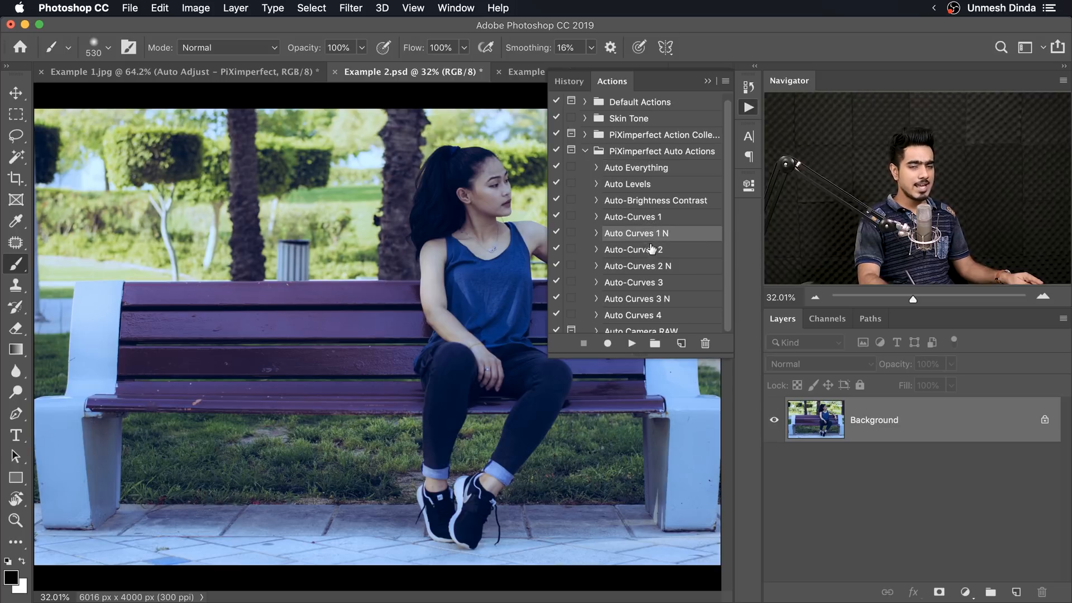
pyautogui.moveTo(490, 404)
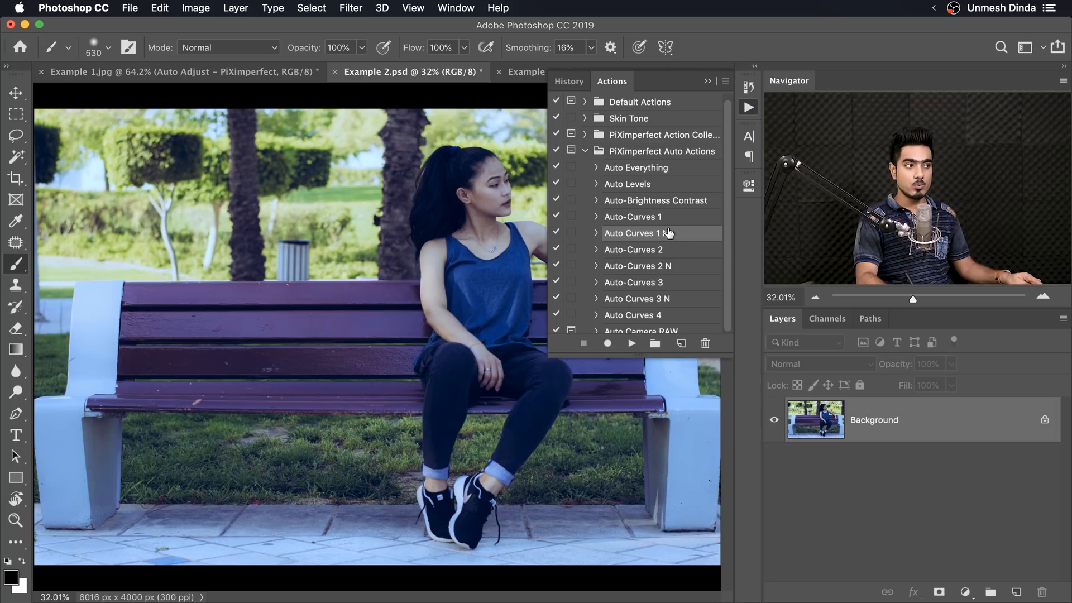
pyautogui.click(630, 342)
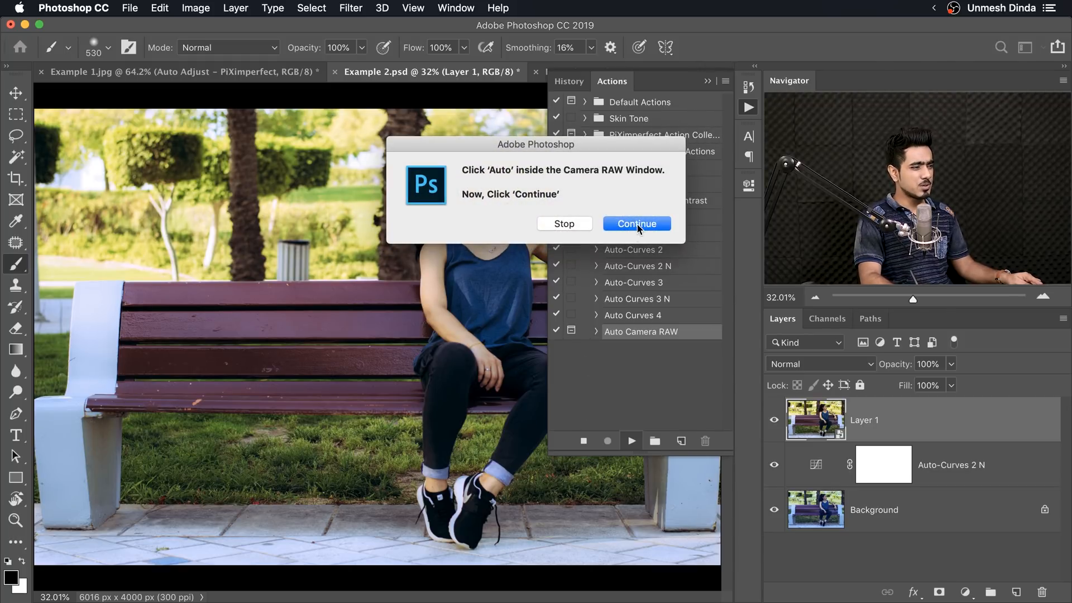
# - Continue Auto Camera RAW, apply Camera Raw Auto tone, confirm, and review the filter settings
pyautogui.click(635, 223)
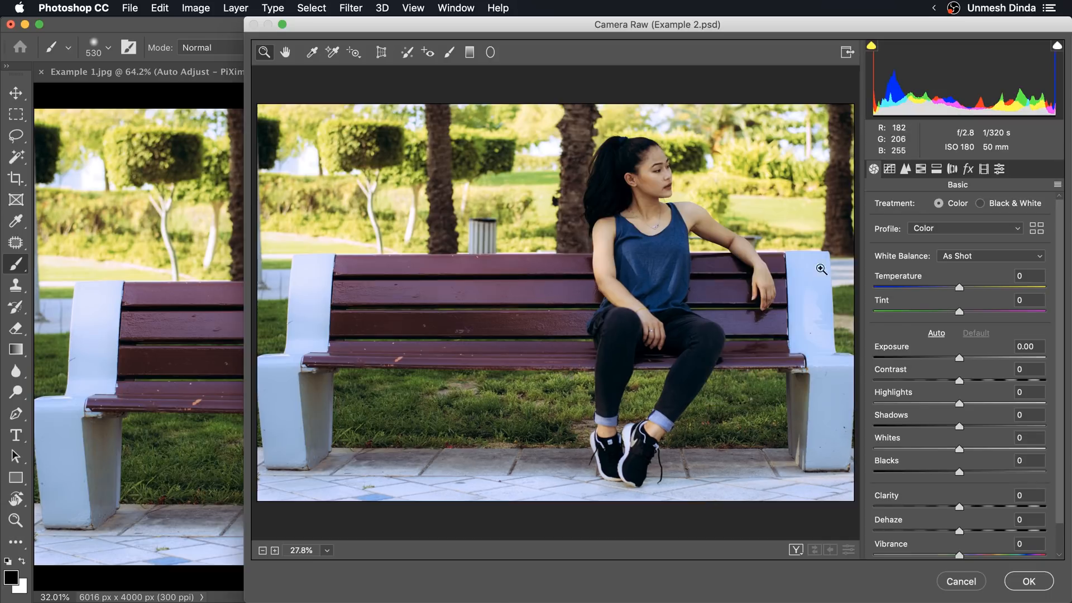
pyautogui.click(935, 333)
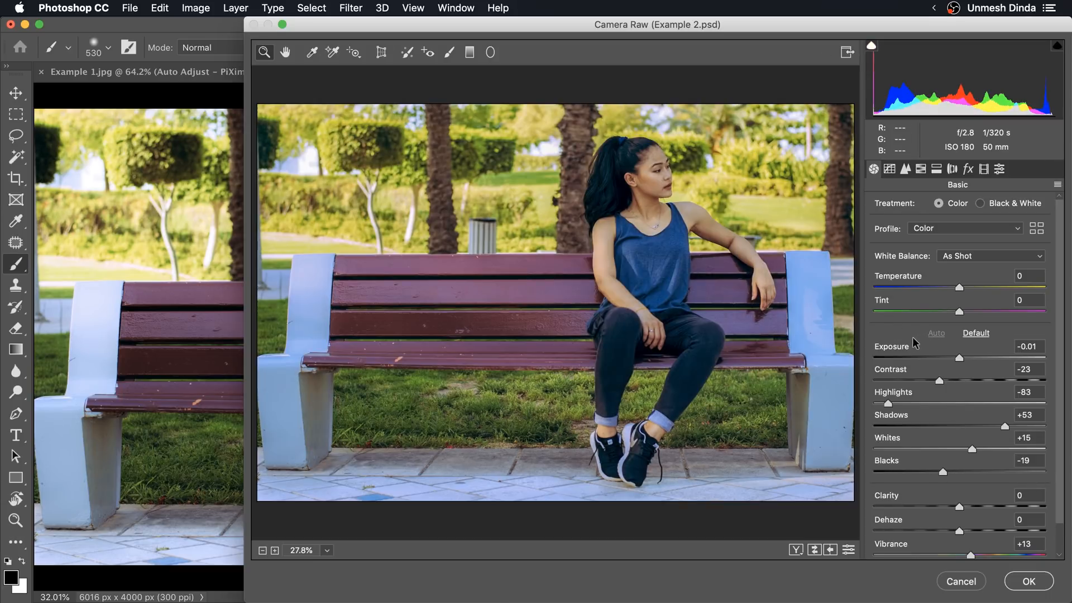
pyautogui.moveTo(901, 410)
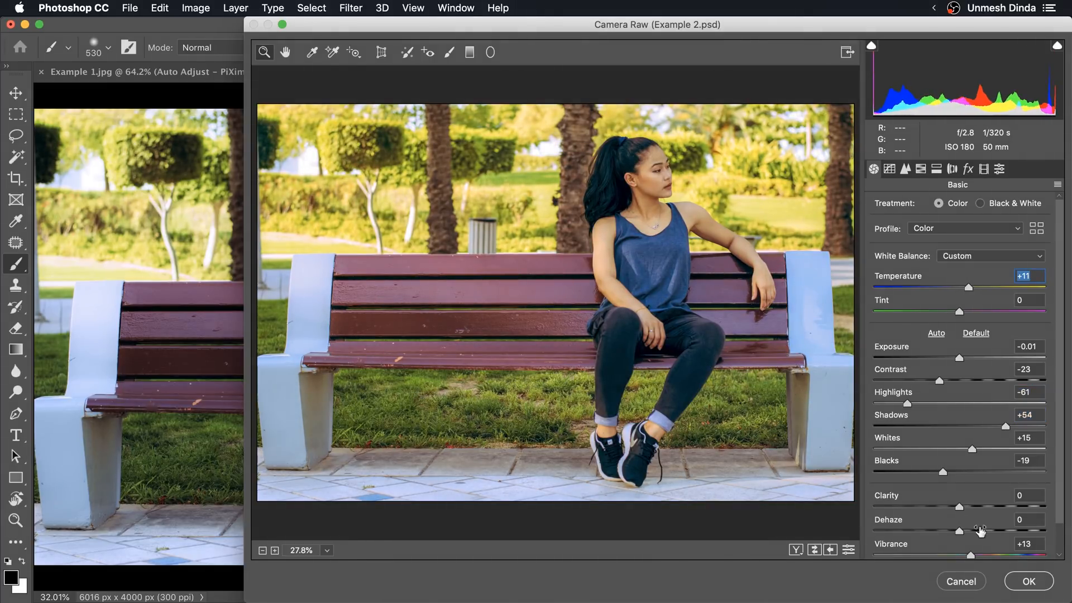
pyautogui.click(1027, 581)
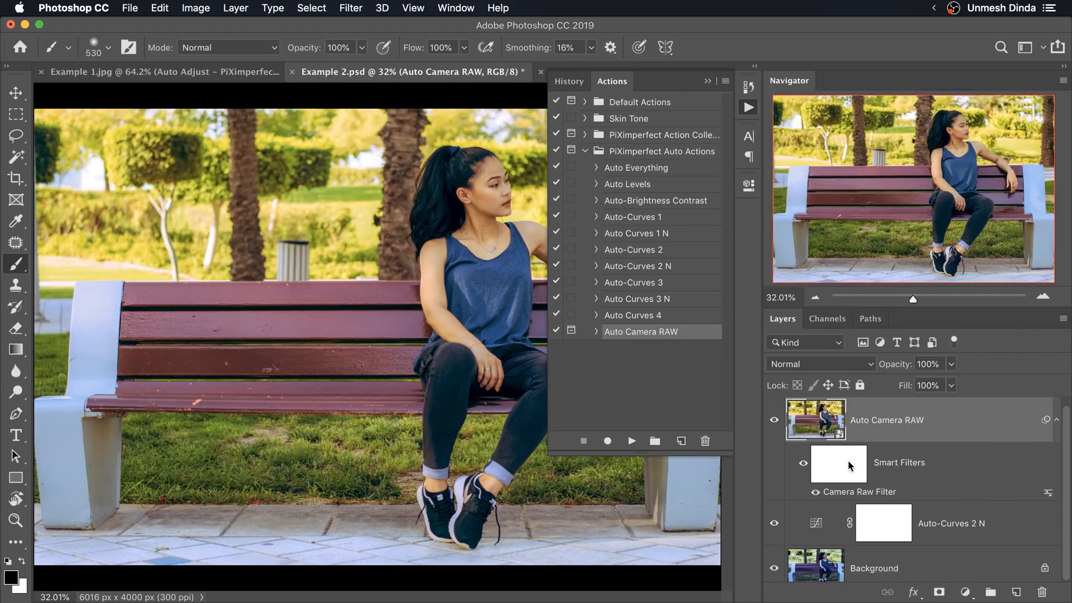
pyautogui.doubleClick(859, 491)
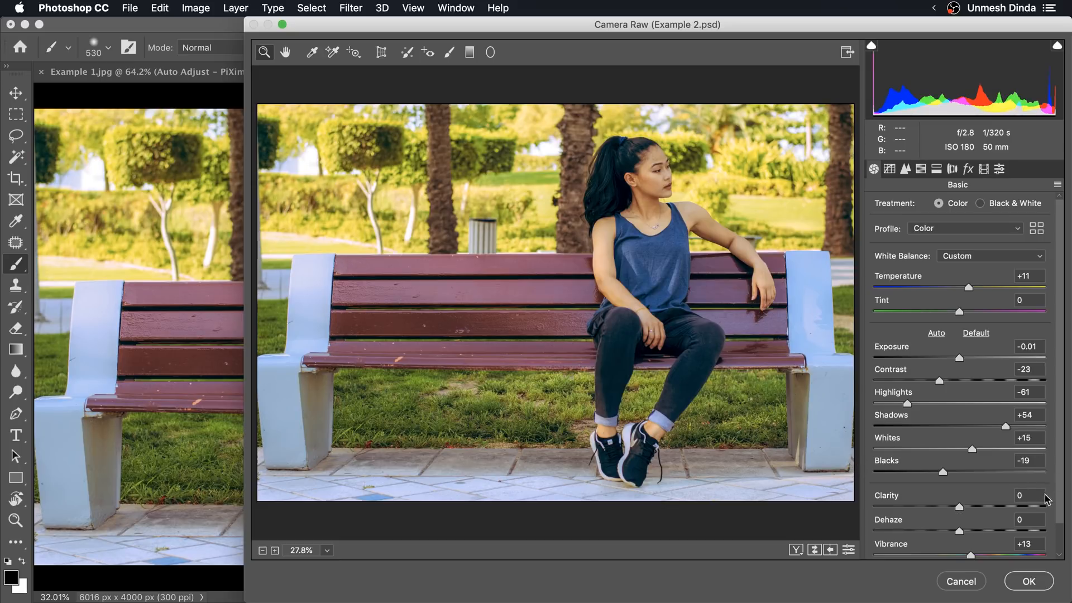
pyautogui.scroll(-3)
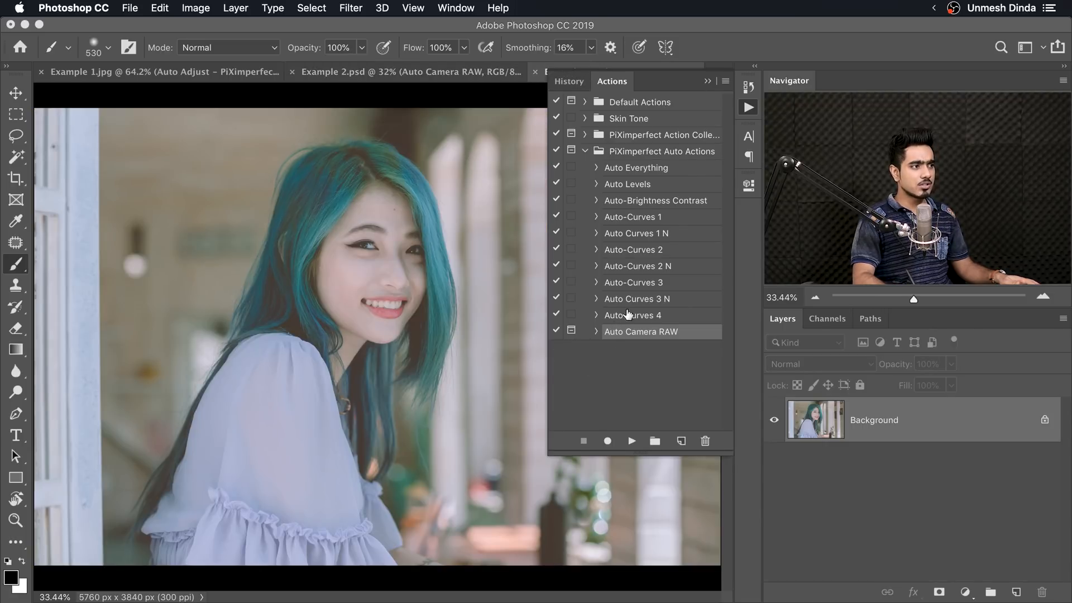
# - Play the Auto-Brightness Contrast action on the teal-haired portrait in Example 3
pyautogui.click(655, 201)
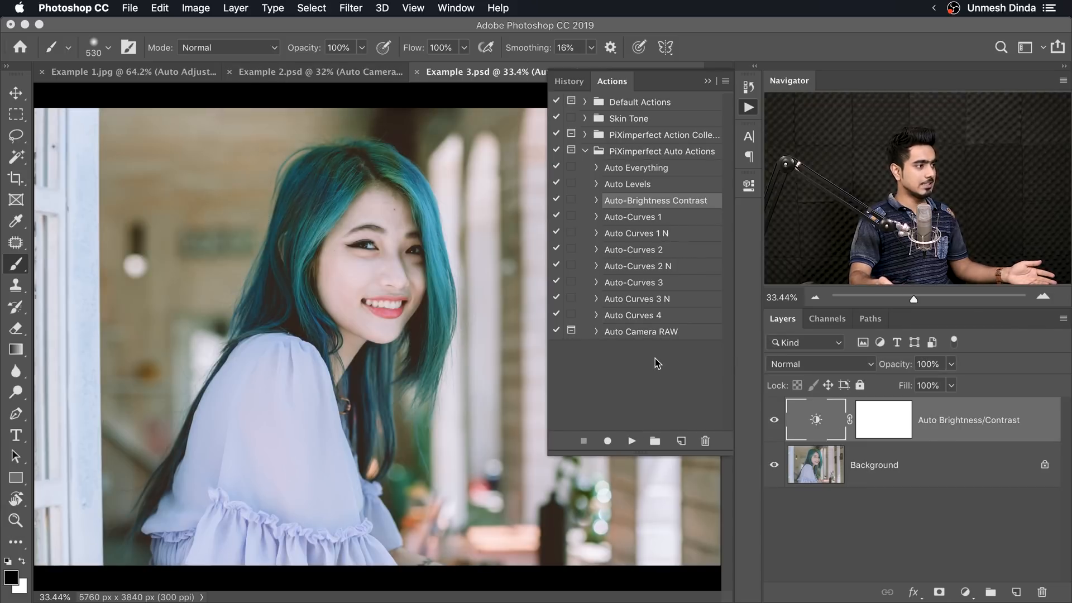
pyautogui.moveTo(698, 147)
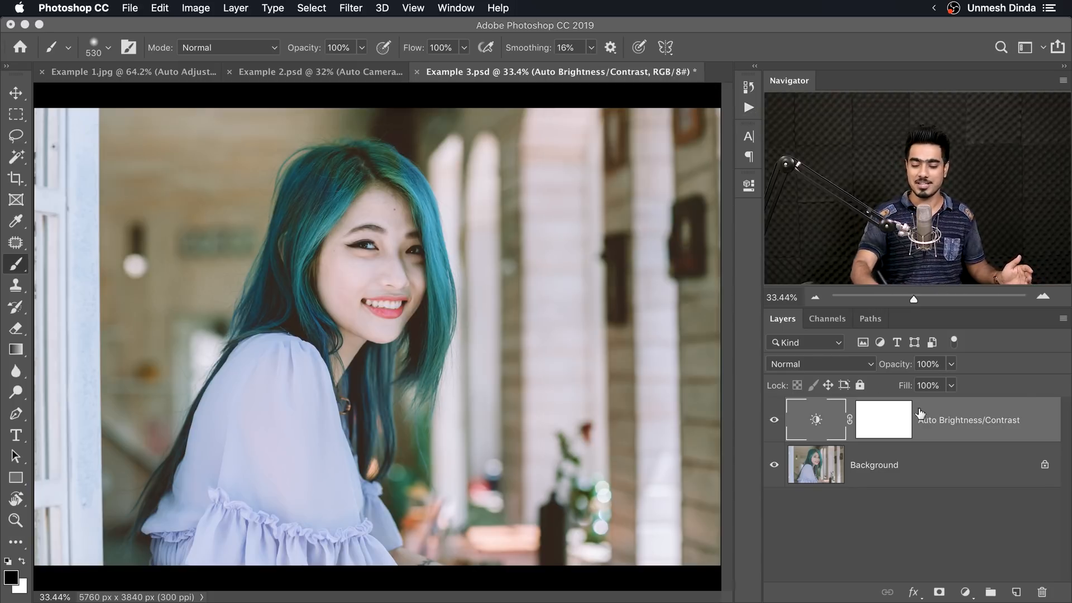
pyautogui.moveTo(1029, 402)
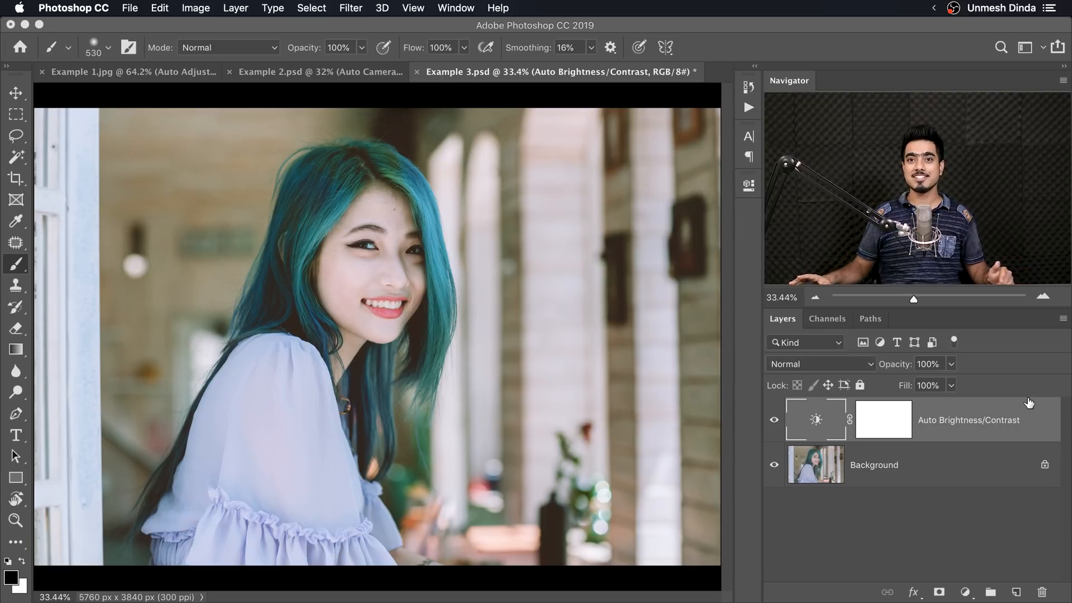